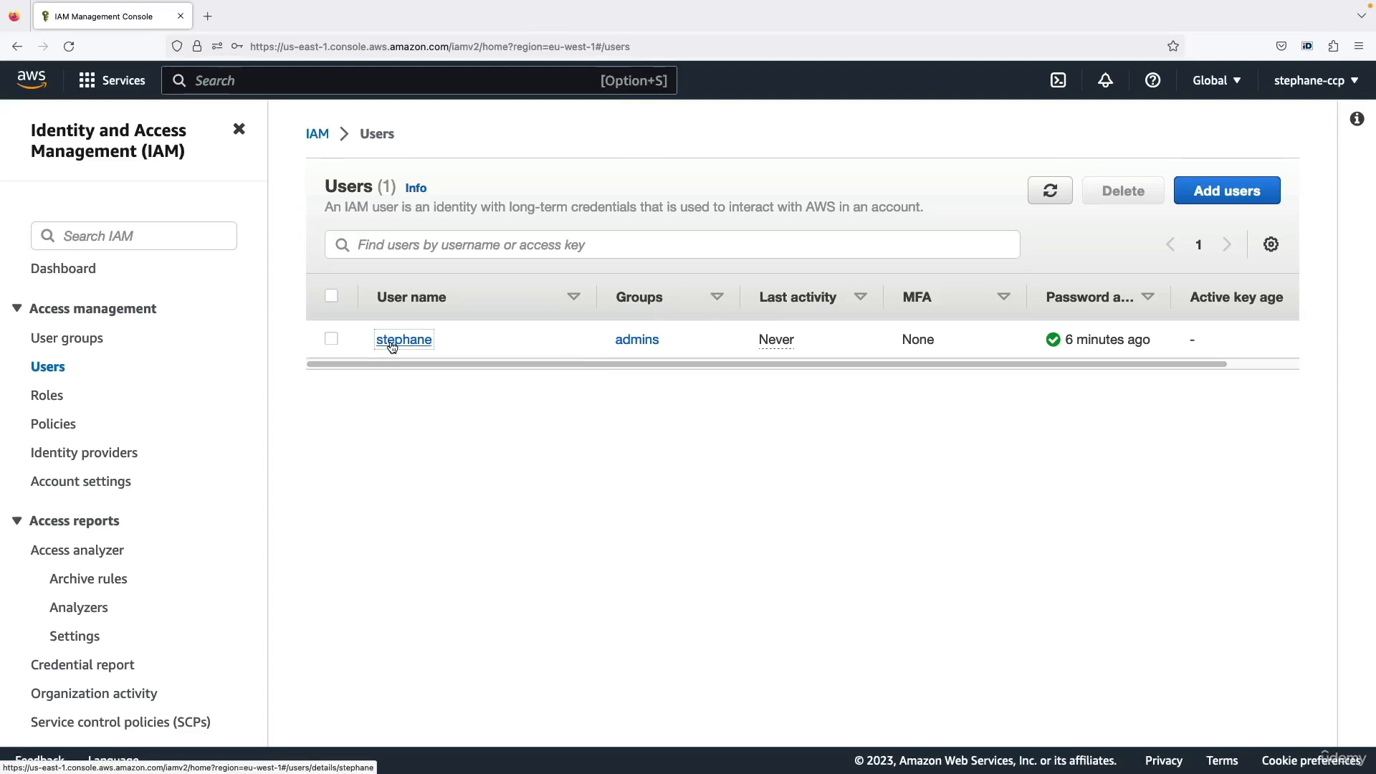
Step: View the IAM user's Security credentials, showing an empty Access keys section
click(403, 339)
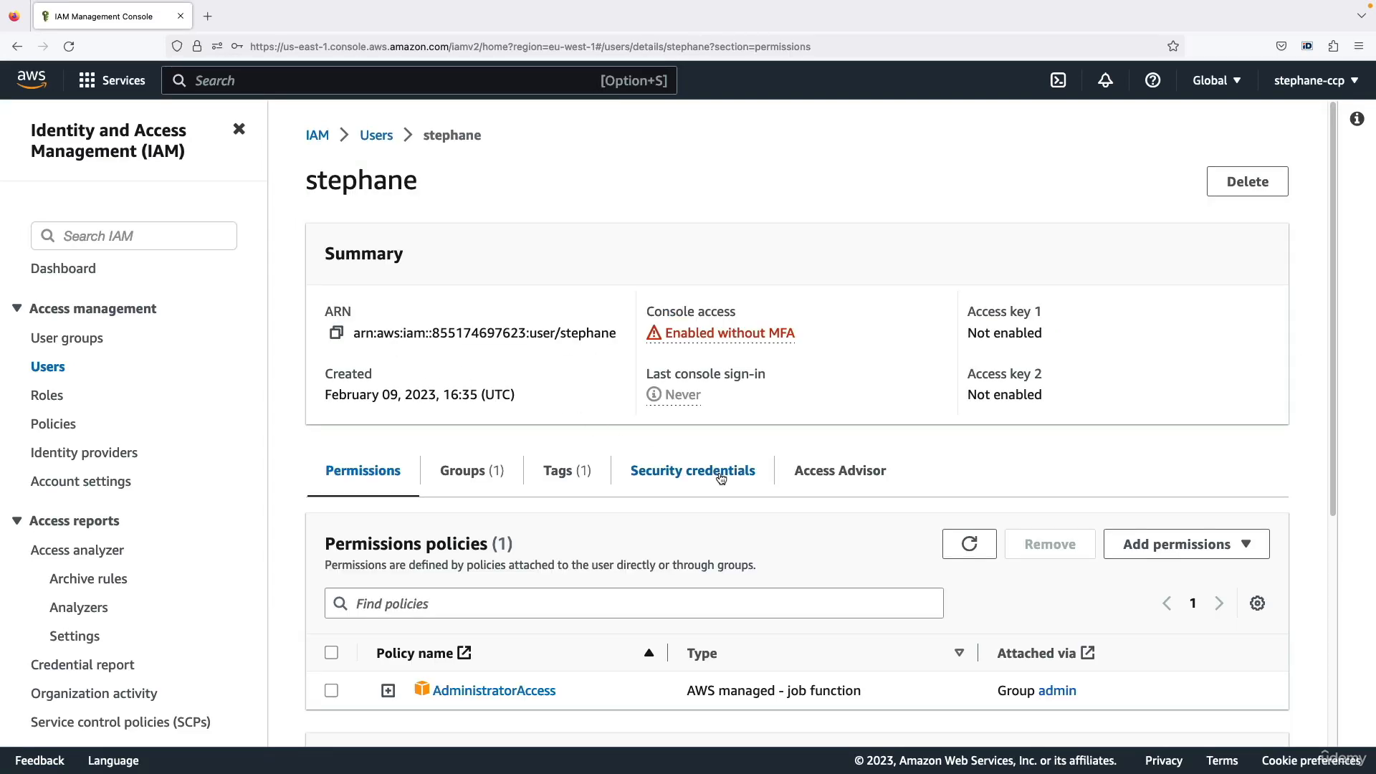
click(691, 470)
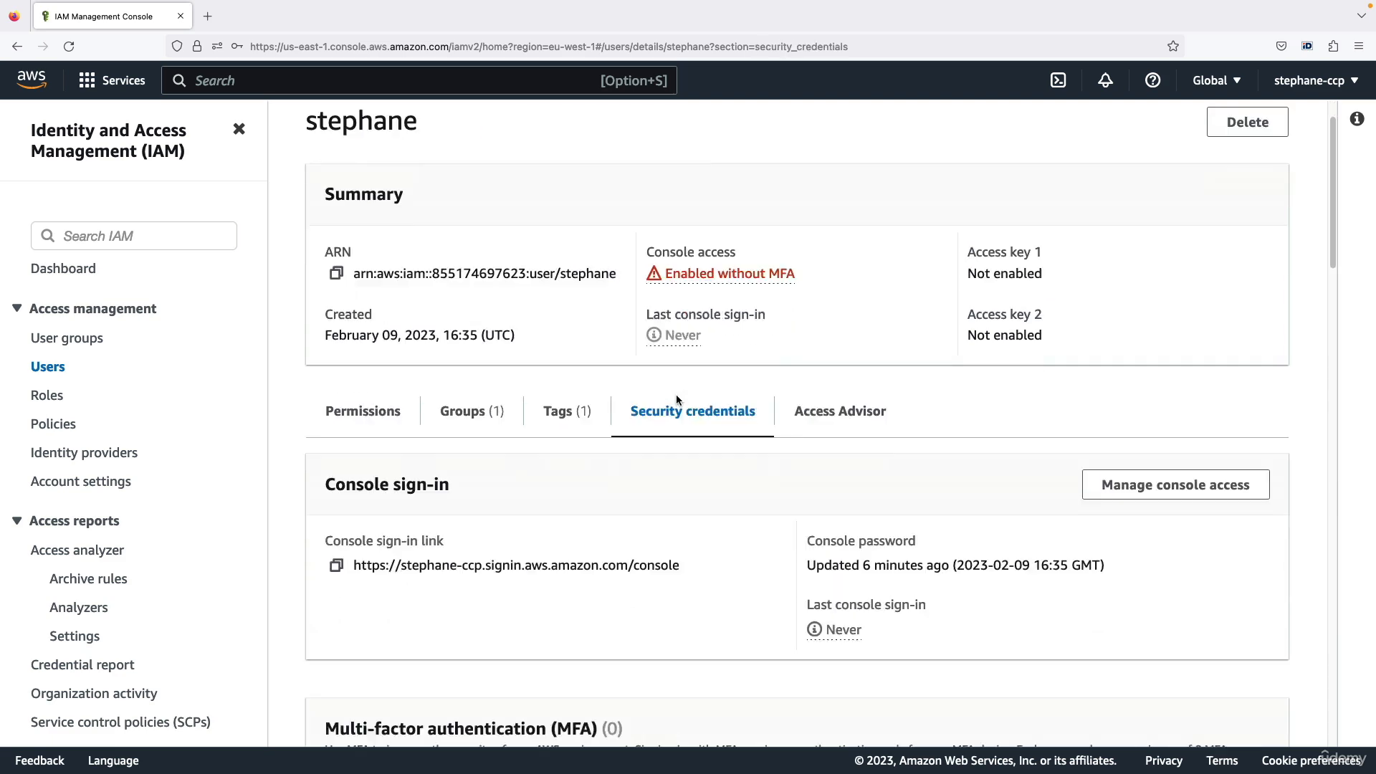
scroll(down, 3)
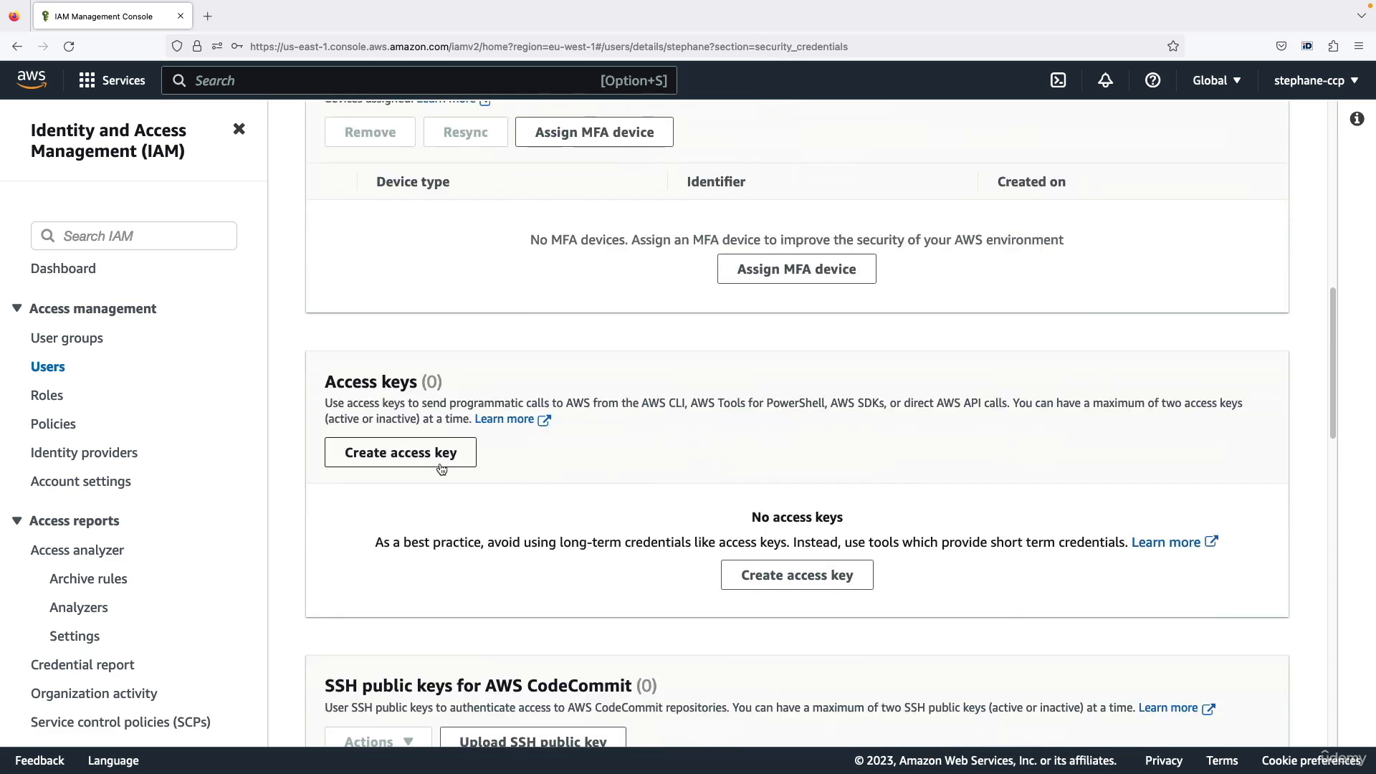
Step: Start a new access key and choose Command Line Interface (CLI) as its use case
click(400, 451)
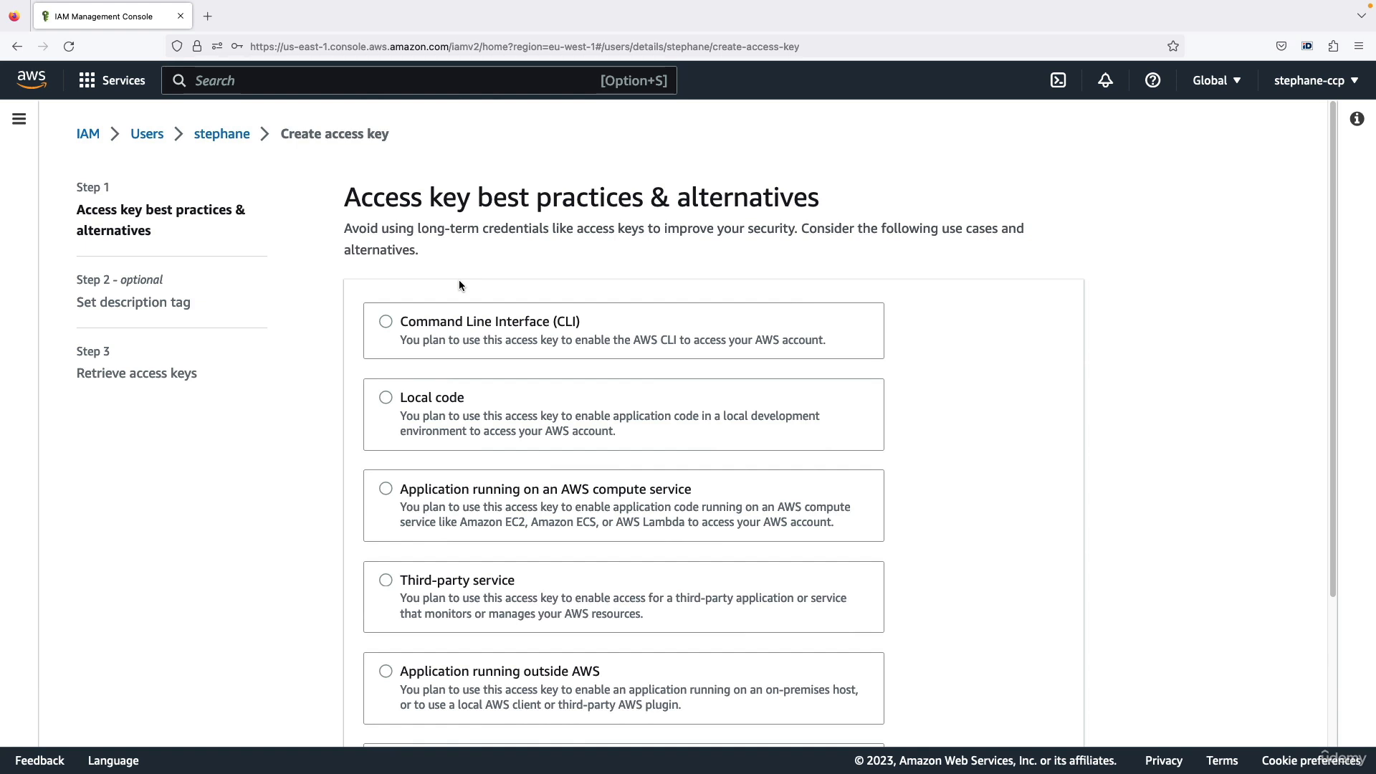
scroll(down, 3)
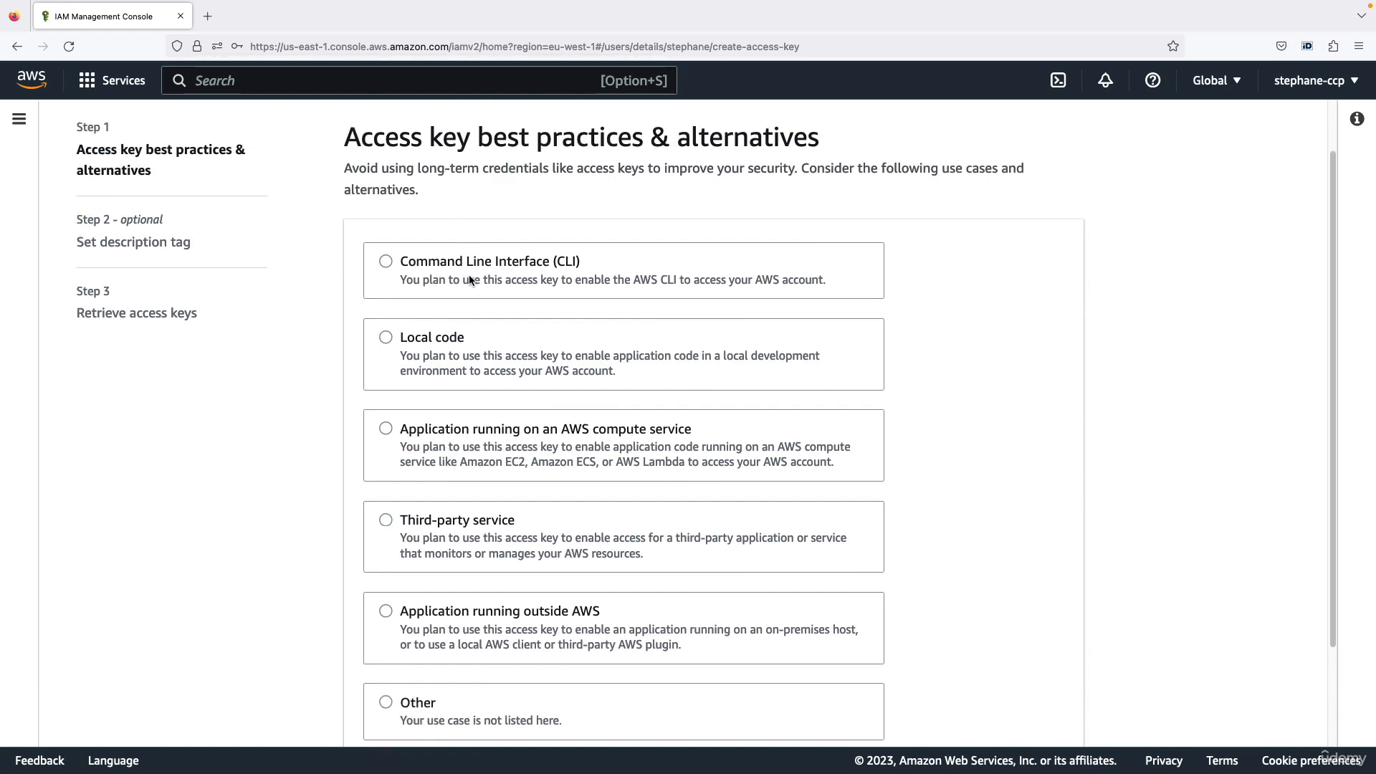
click(386, 261)
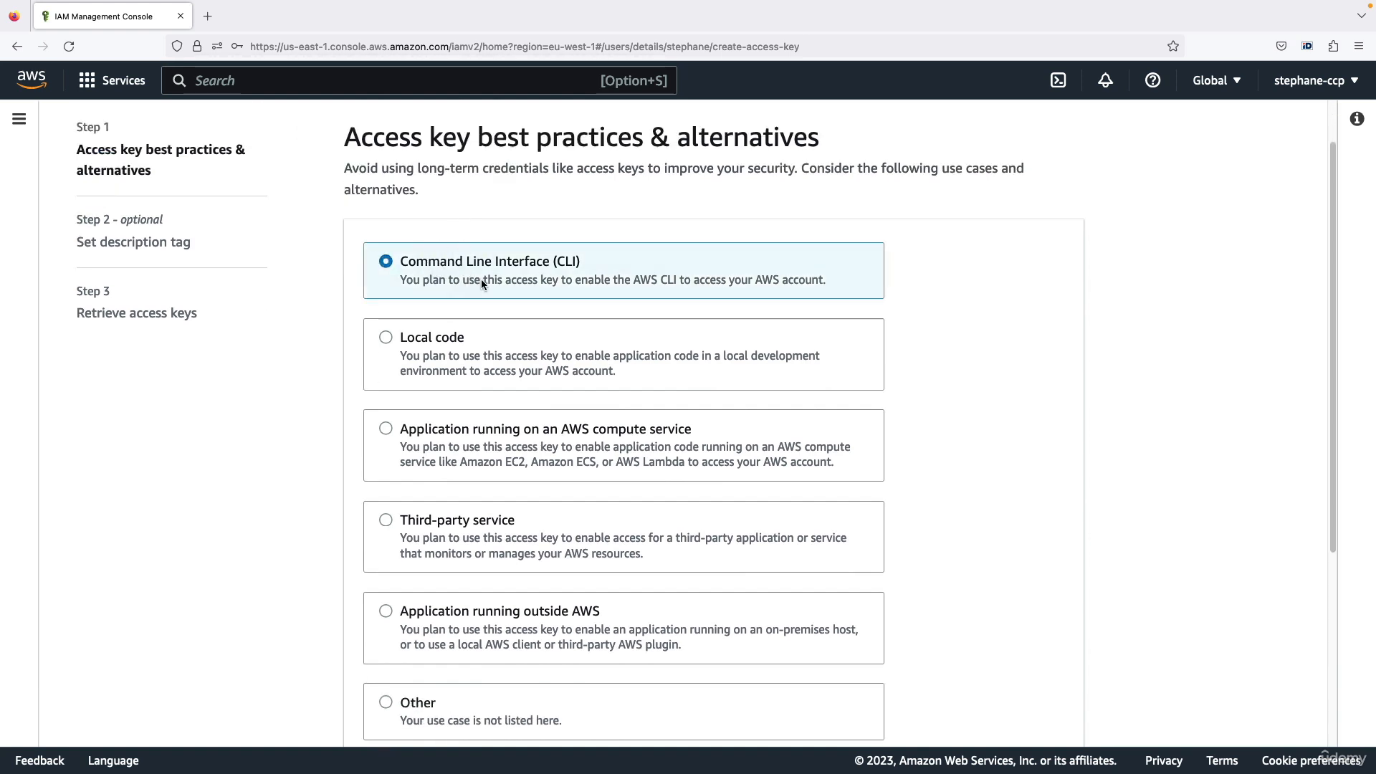
scroll(down, 3)
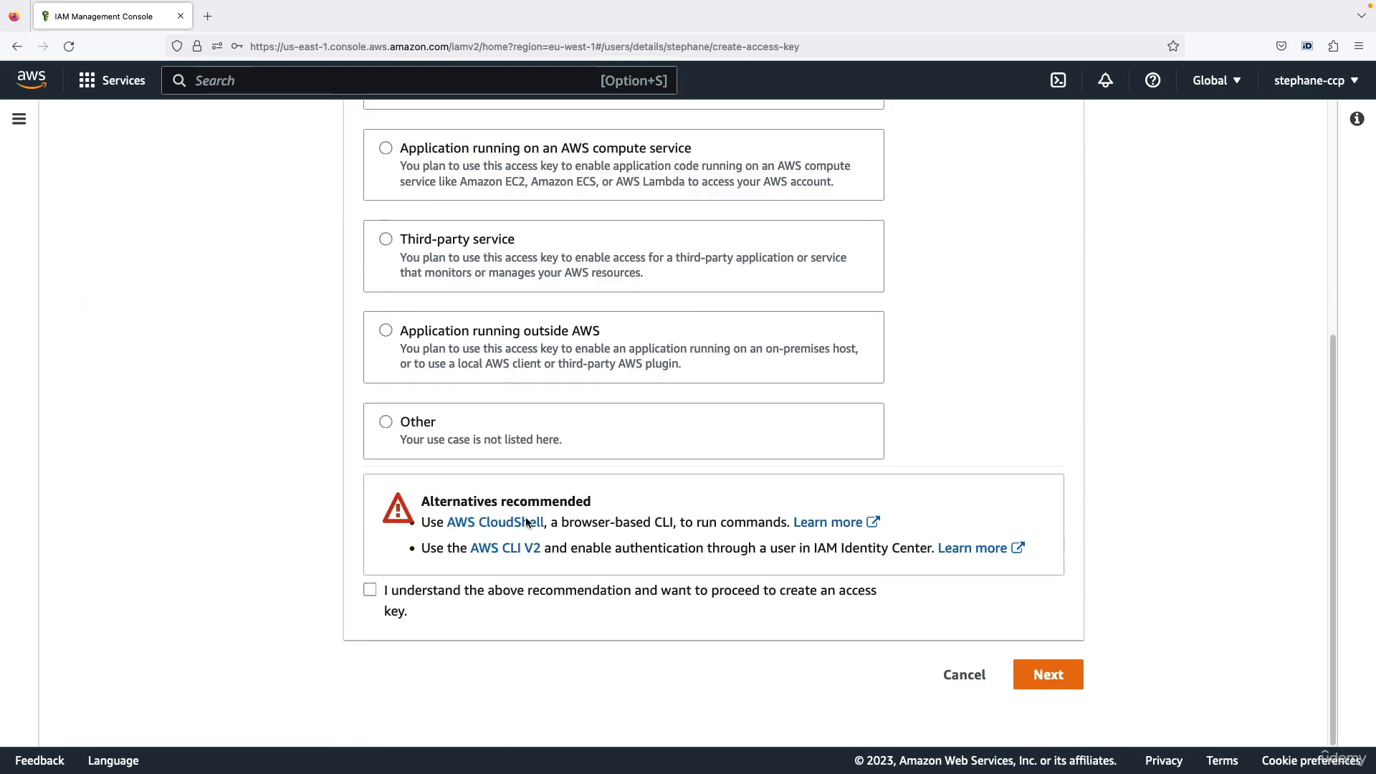
mouse_move(531, 499)
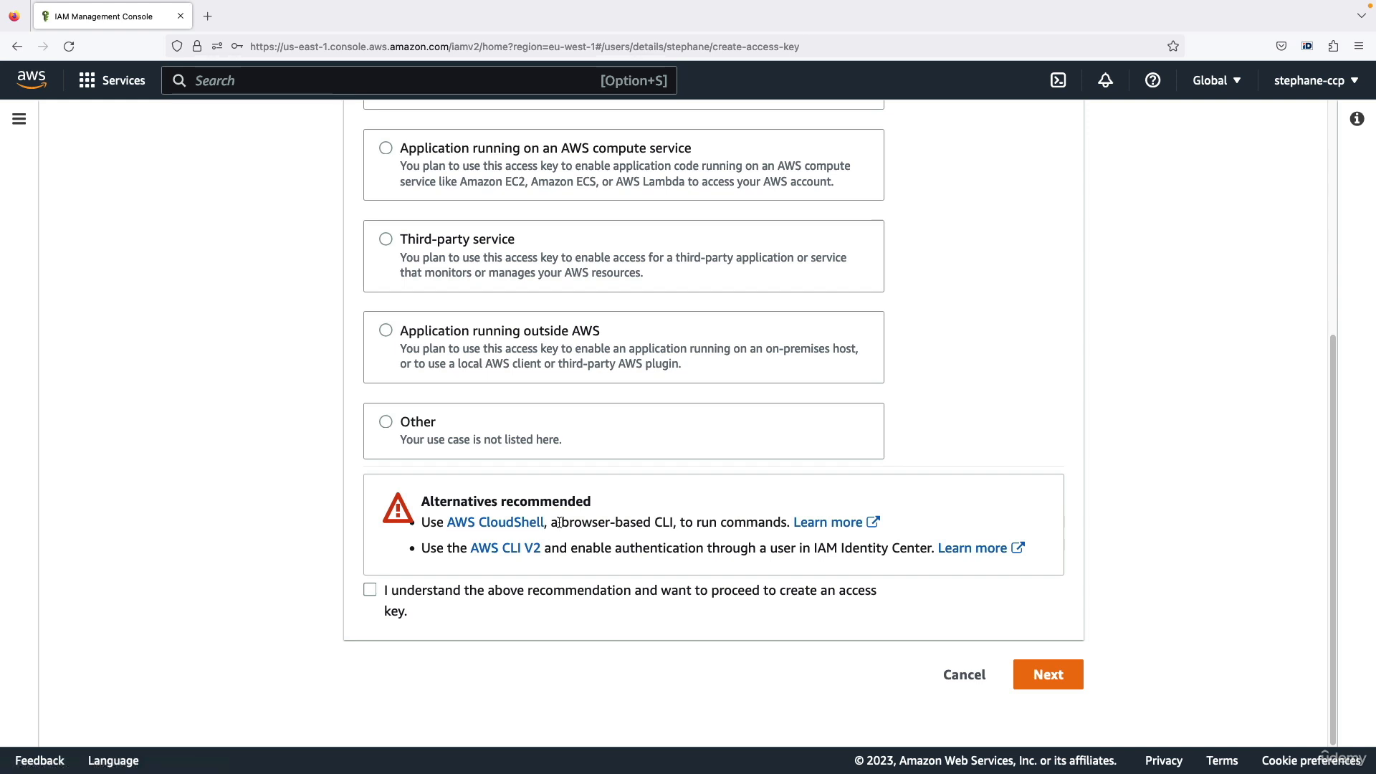
mouse_move(529, 535)
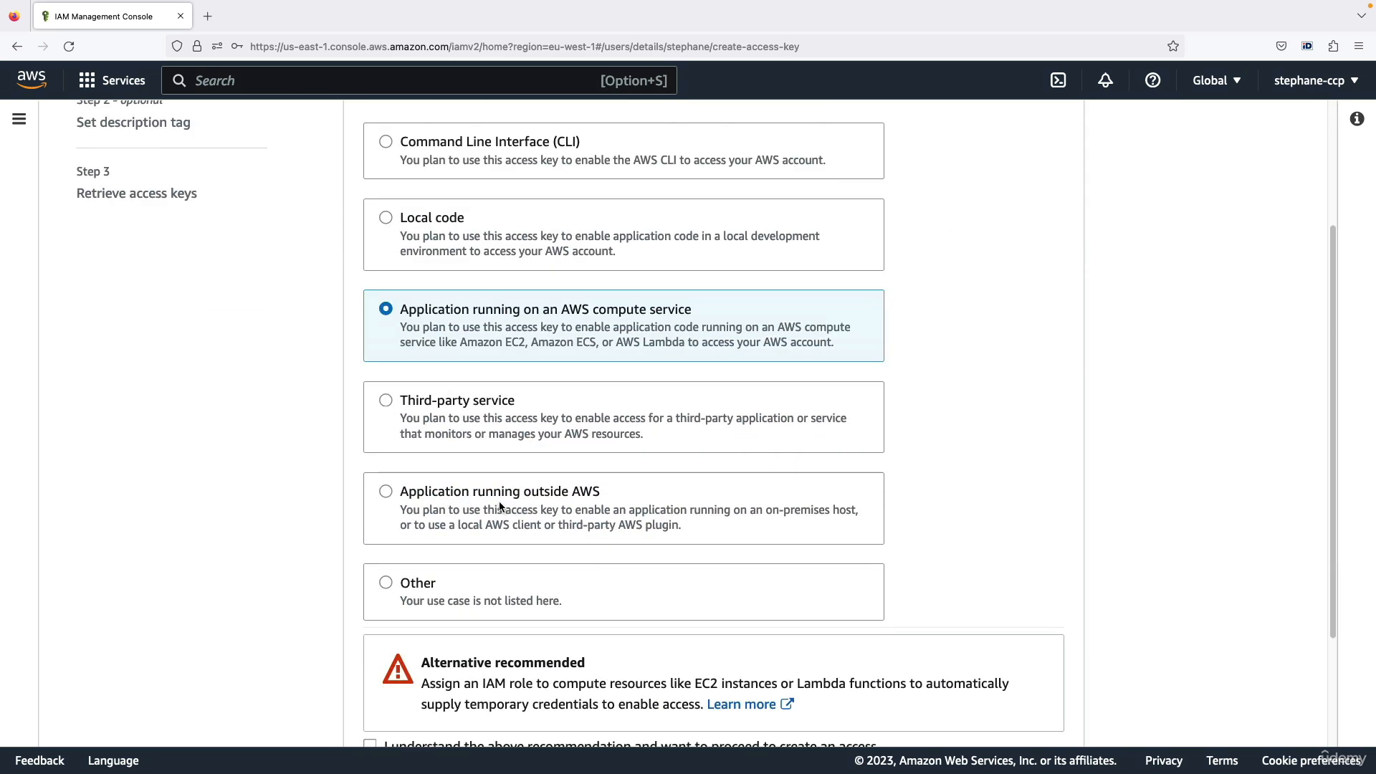
Step: Reselect CLI as the use case and acknowledge the alternatives recommendation
scroll(down, 3)
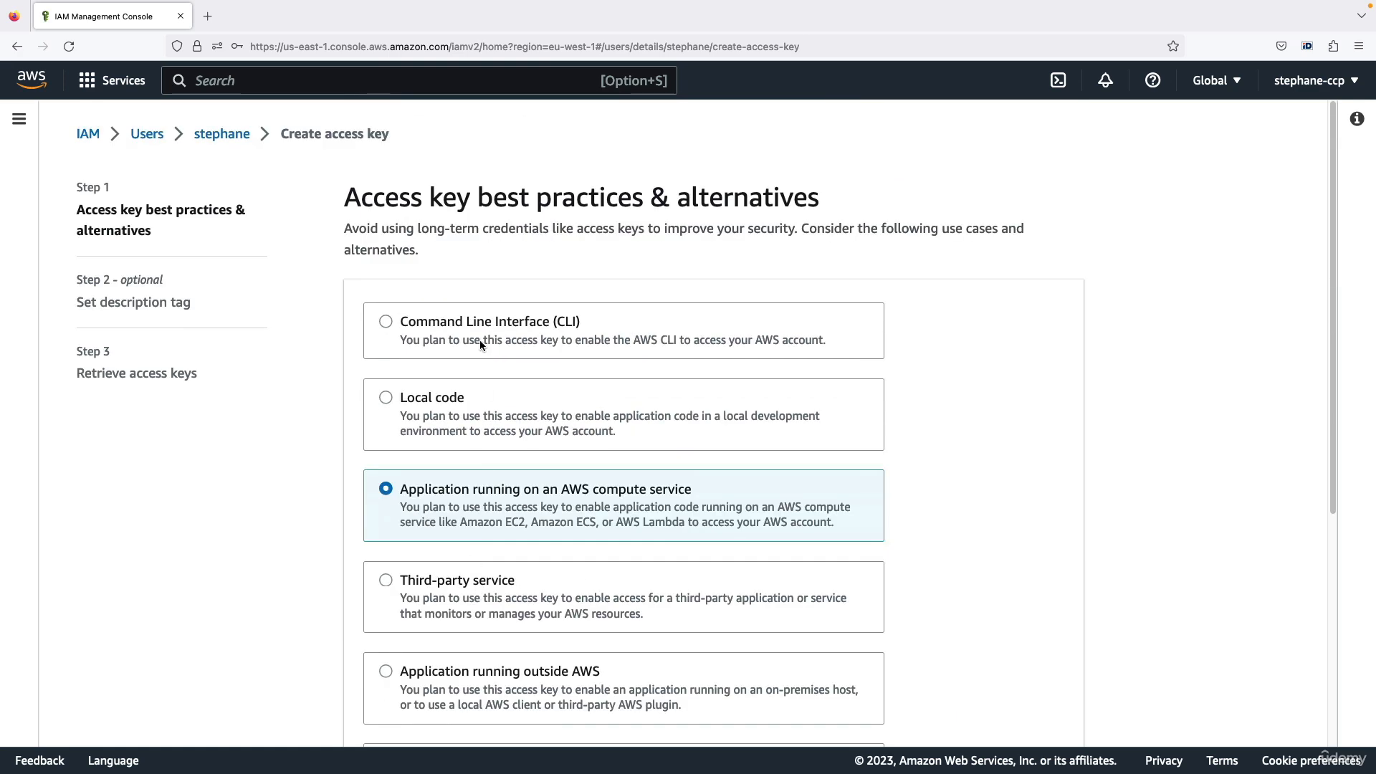
click(385, 321)
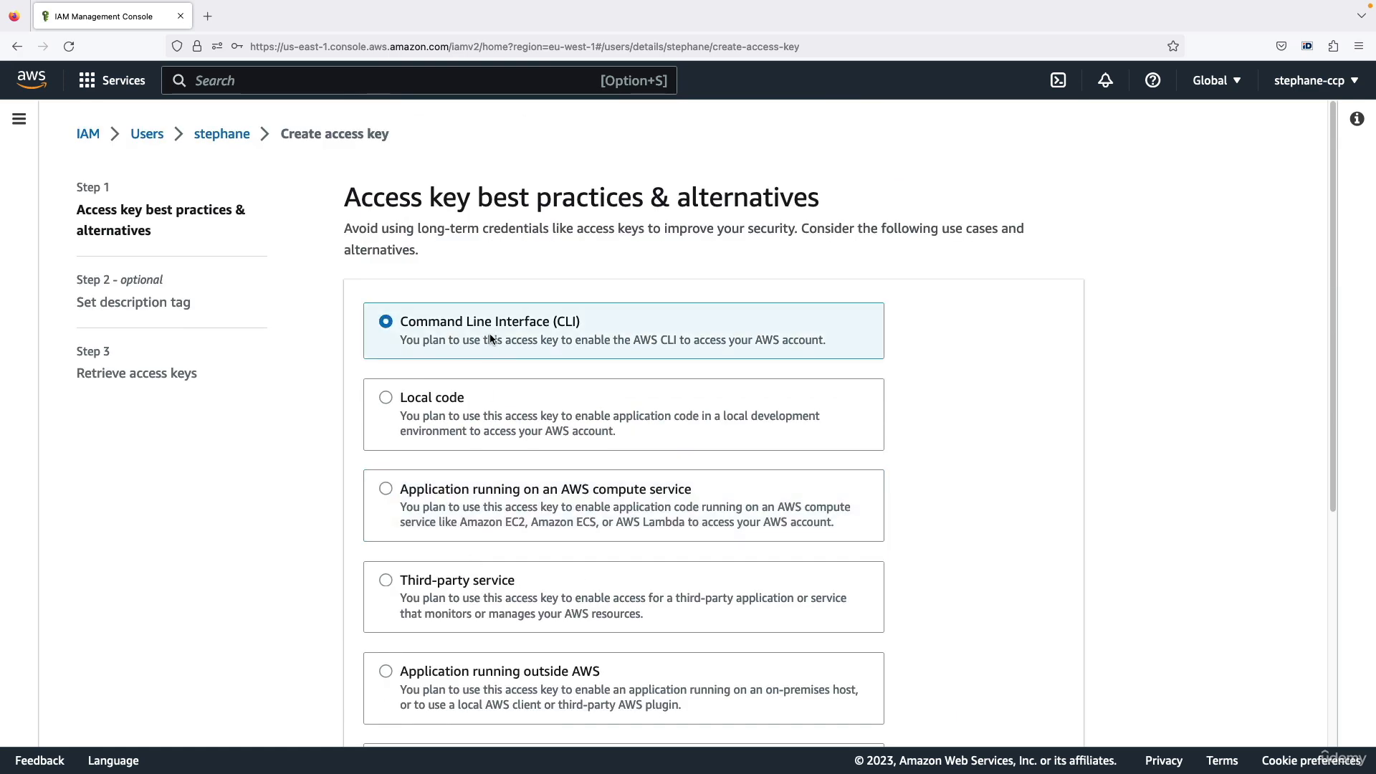
scroll(down, 3)
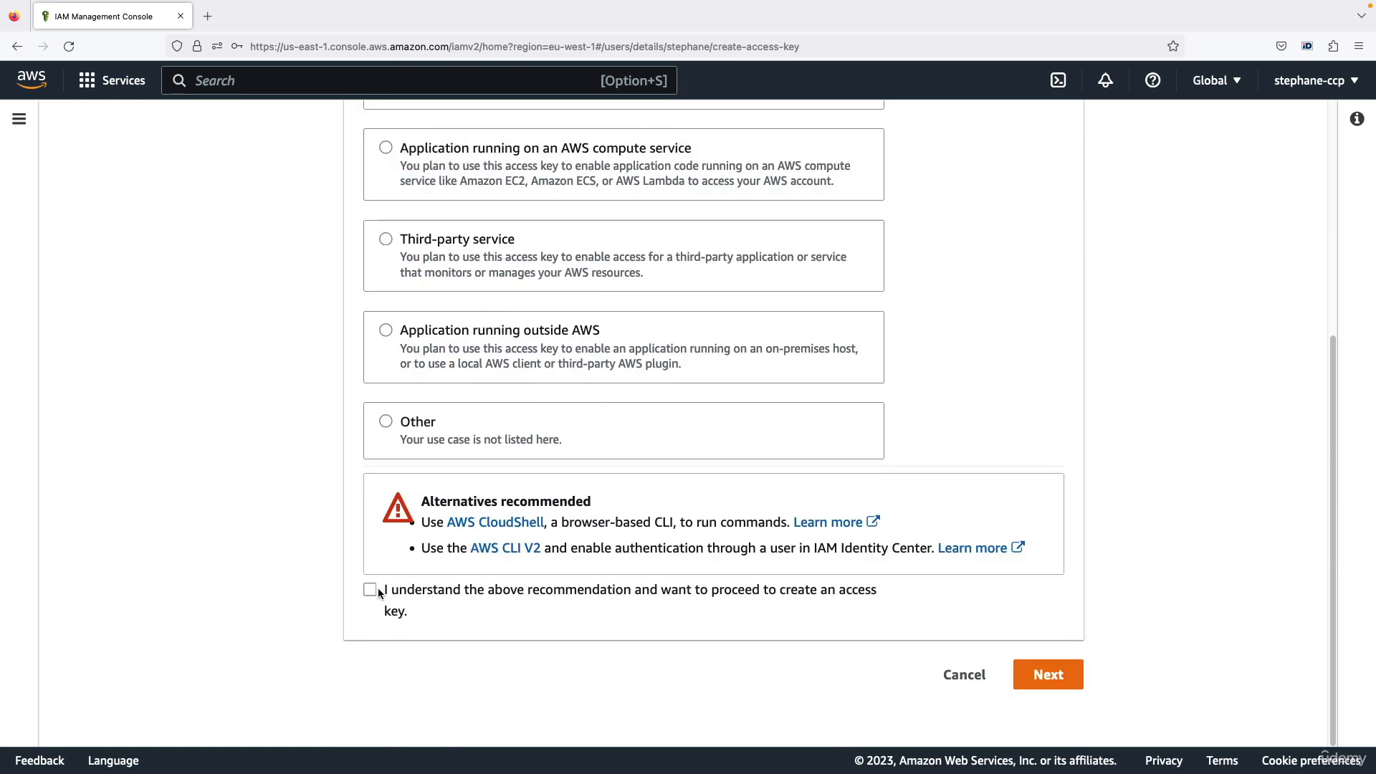
click(370, 589)
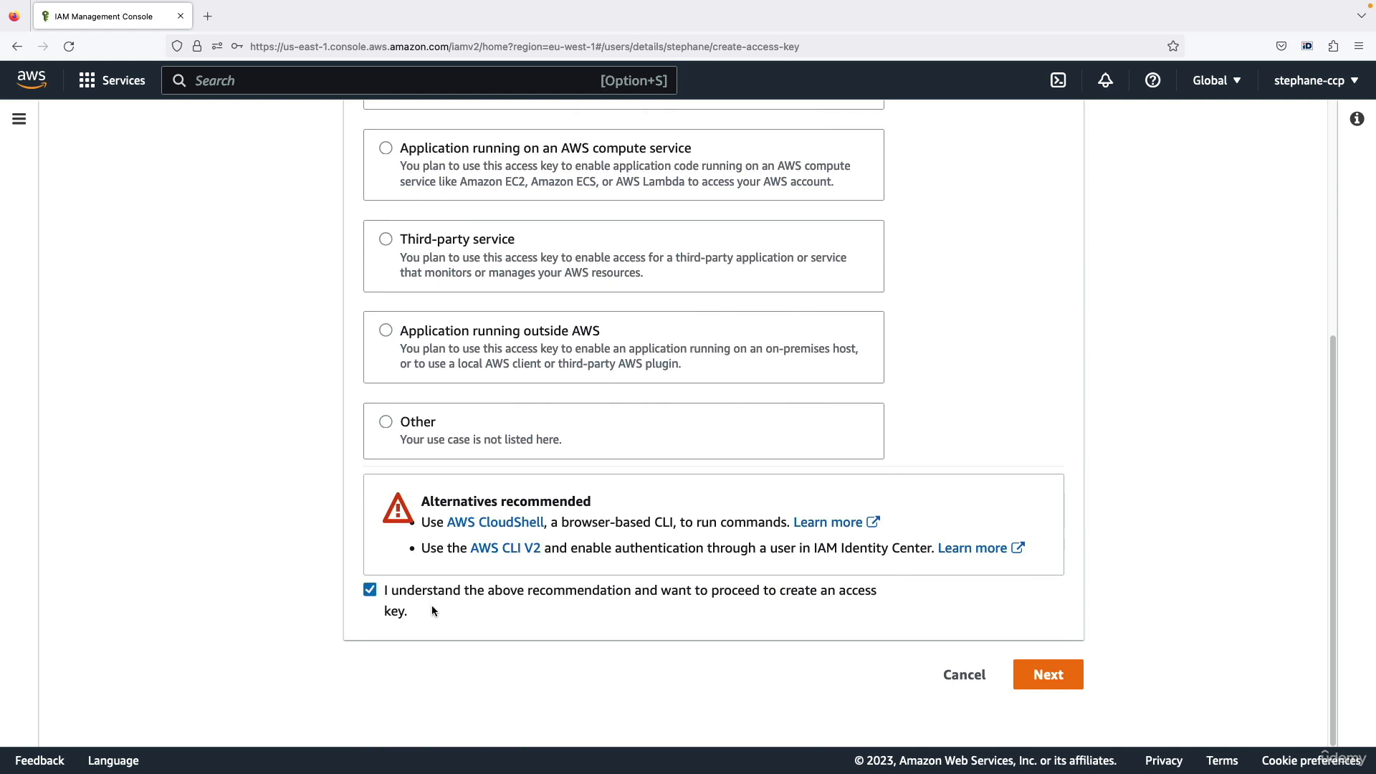
mouse_move(1067, 697)
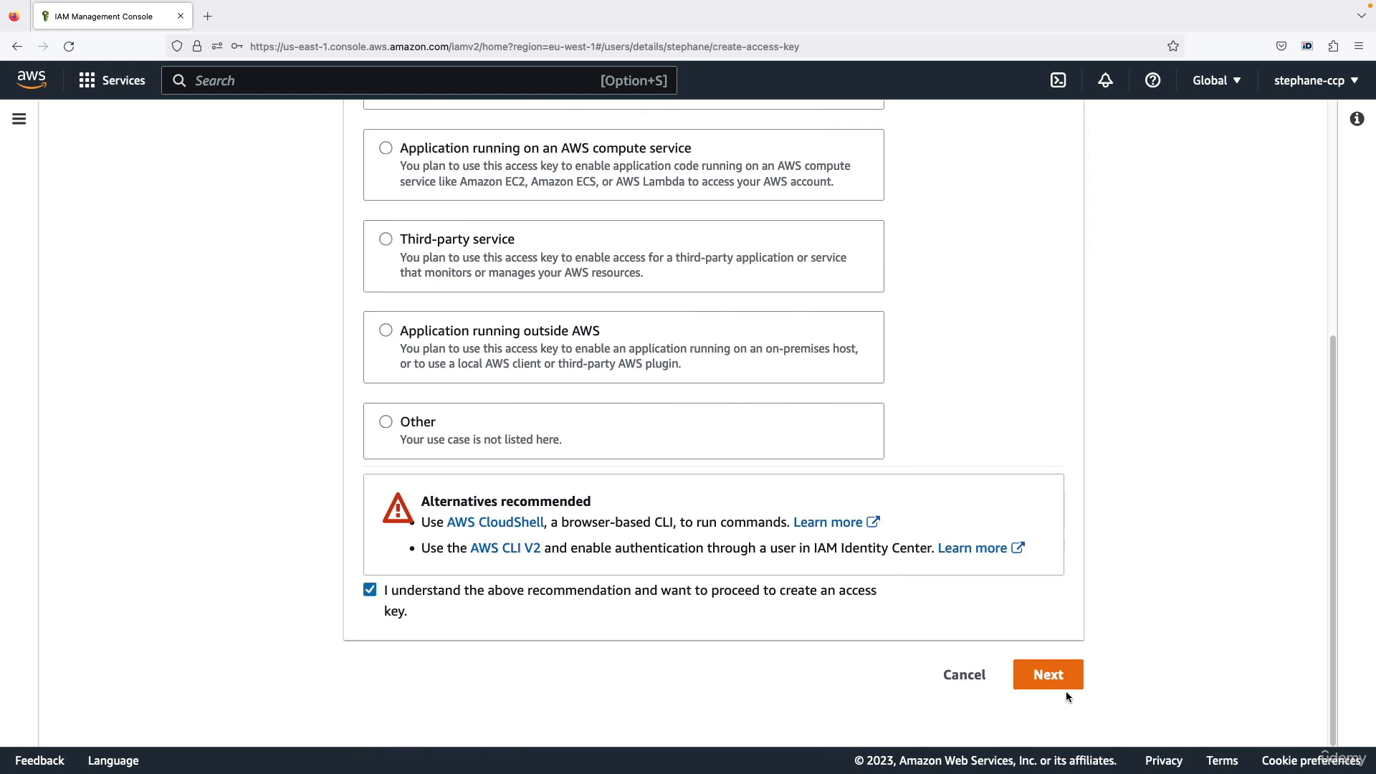
Step: Create the access key with no description tag, reaching the key retrieval page
click(1047, 674)
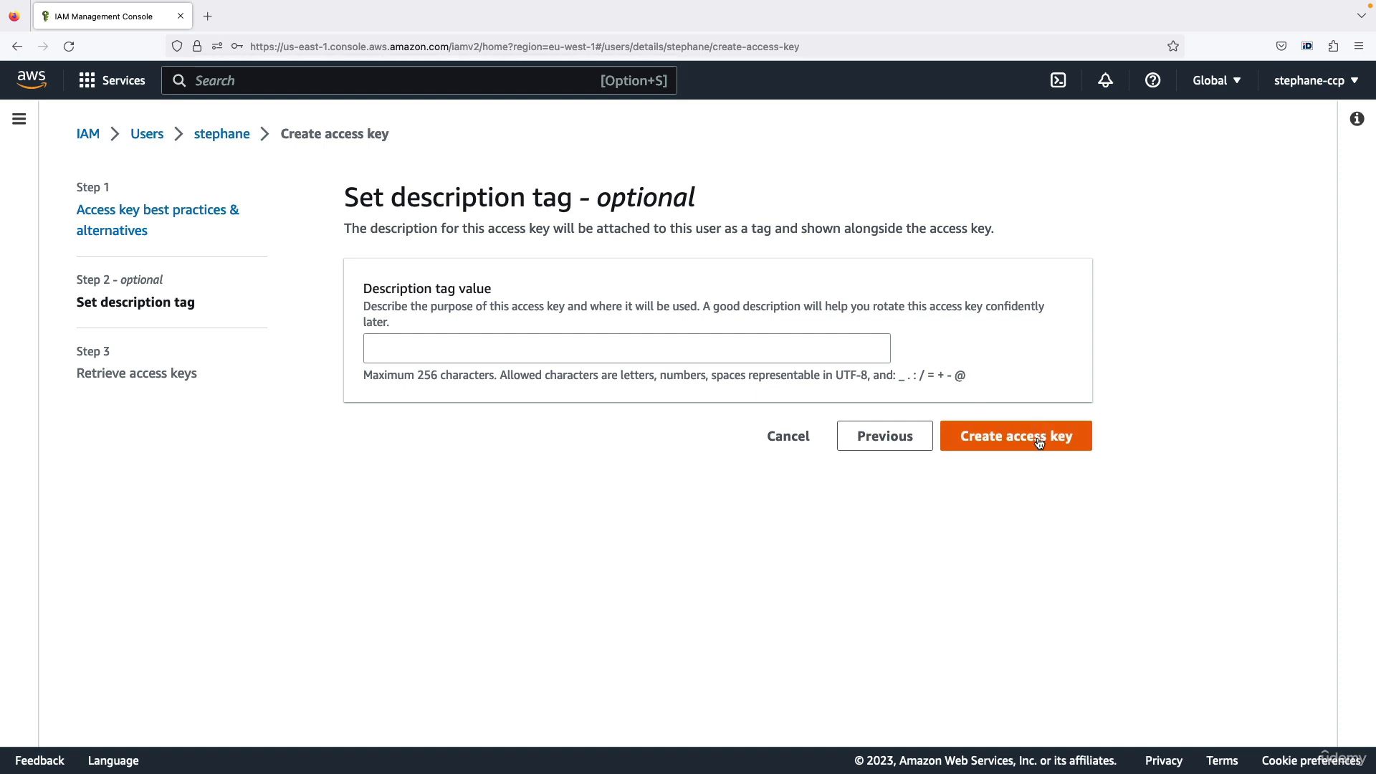
click(1015, 436)
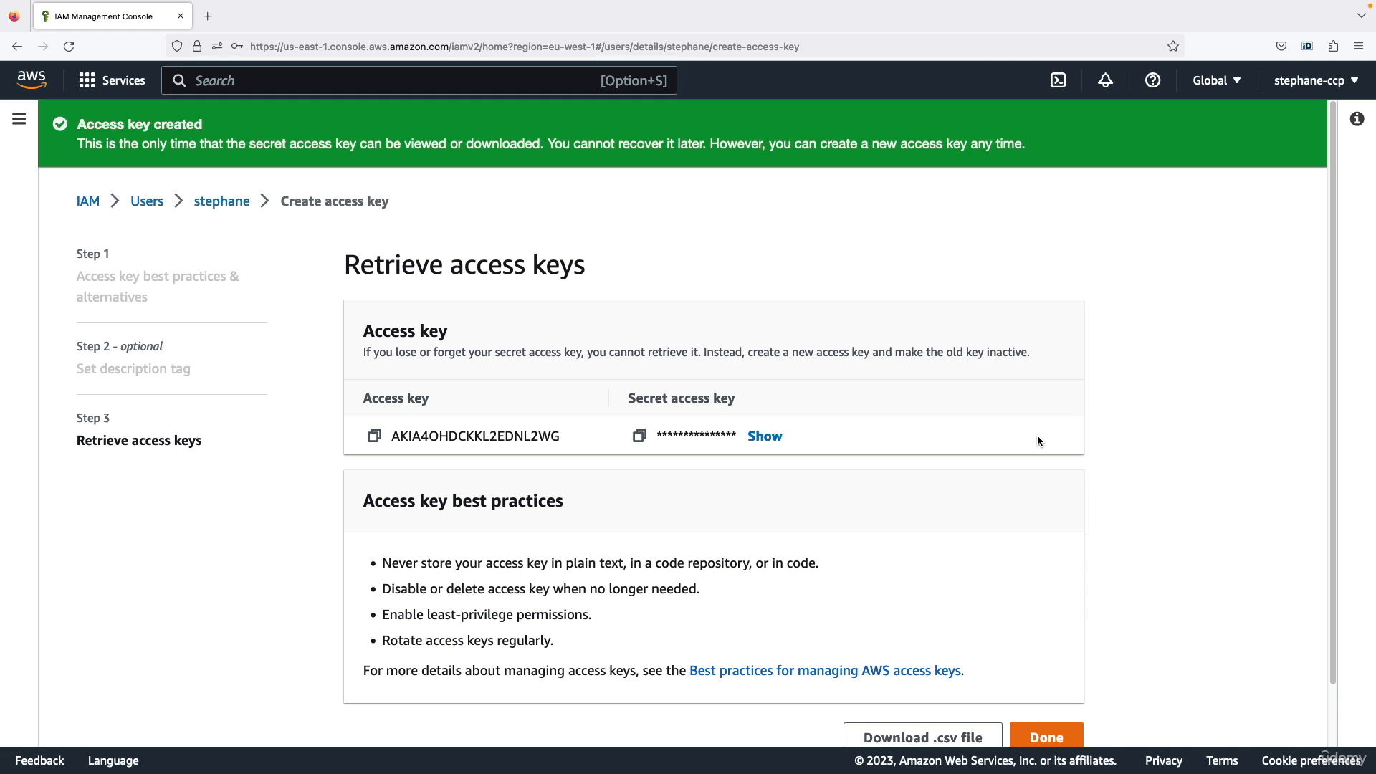
scroll(down, 3)
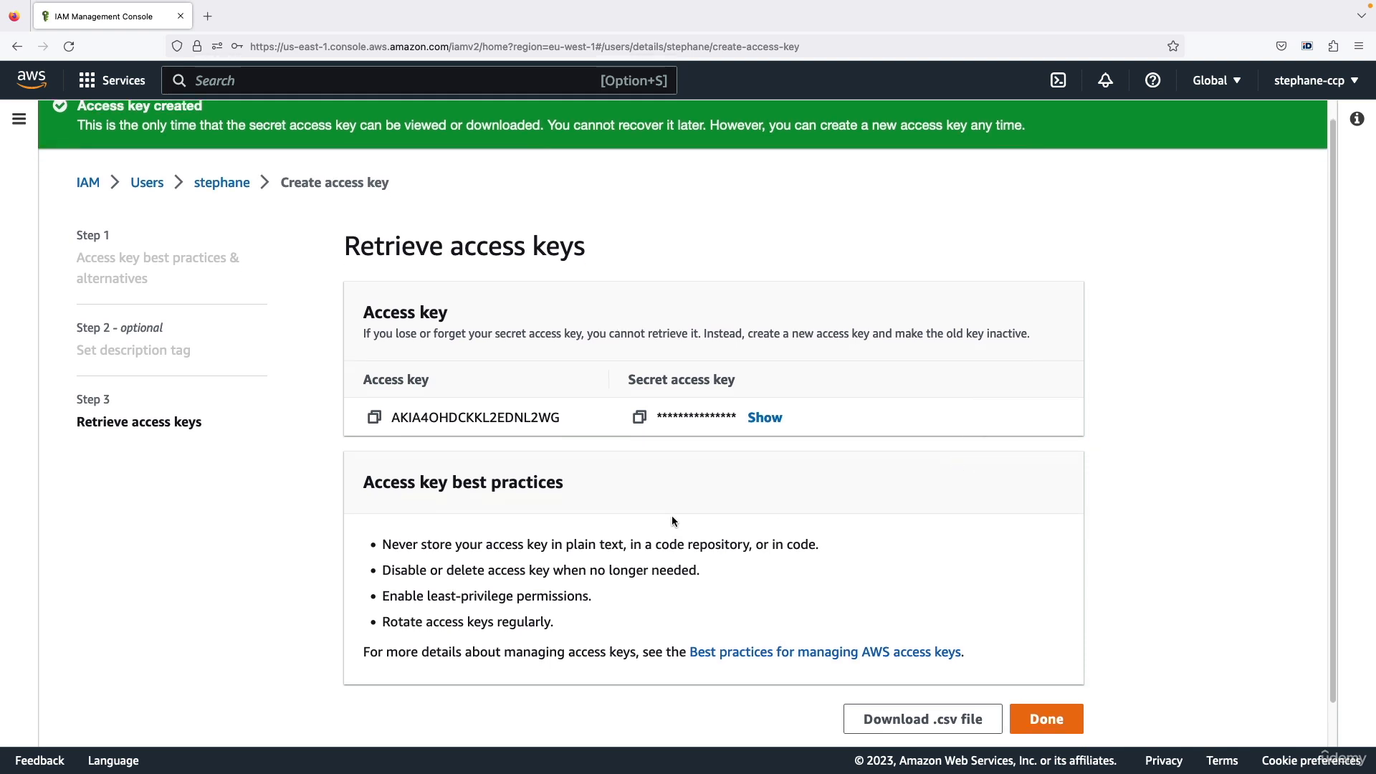
mouse_move(697, 411)
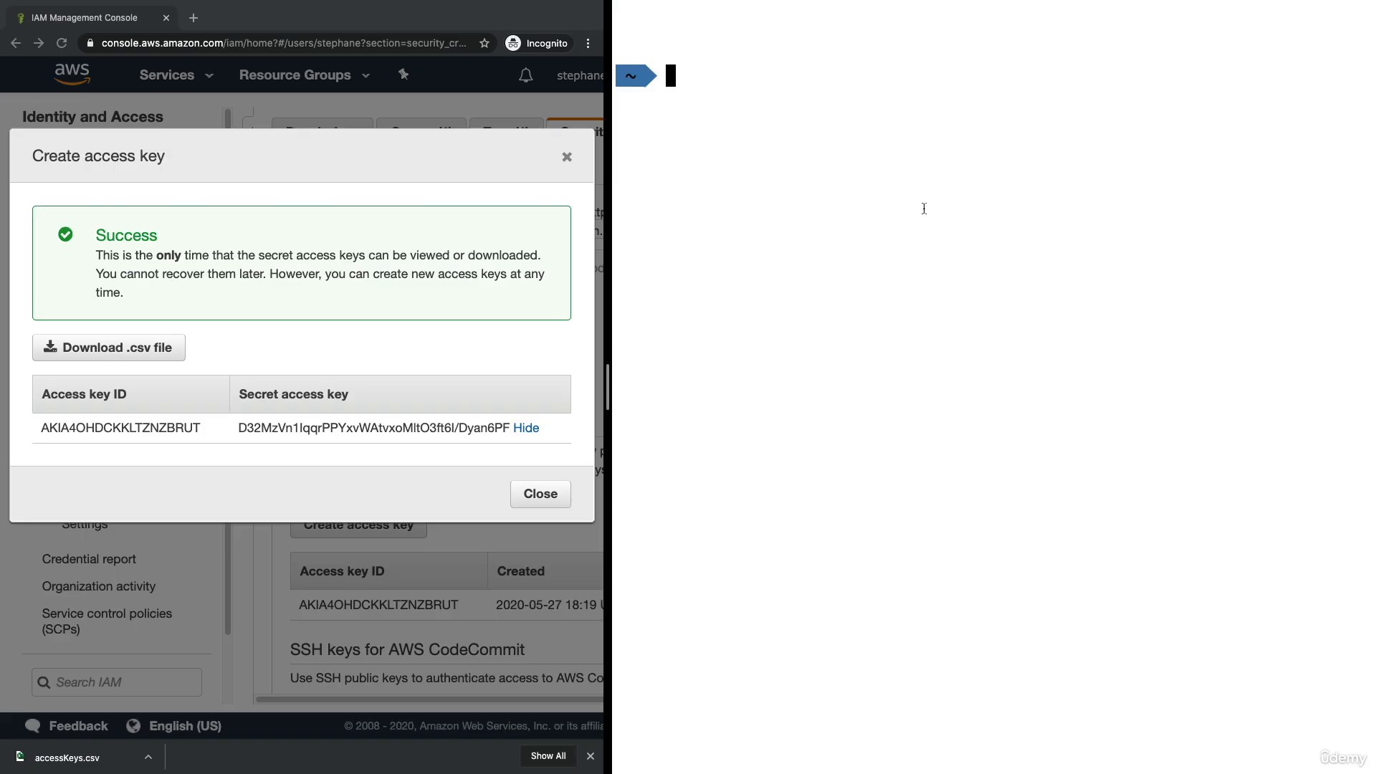
Step: Run aws configure and supply the new access key ID and secret access key
text(aws conf)
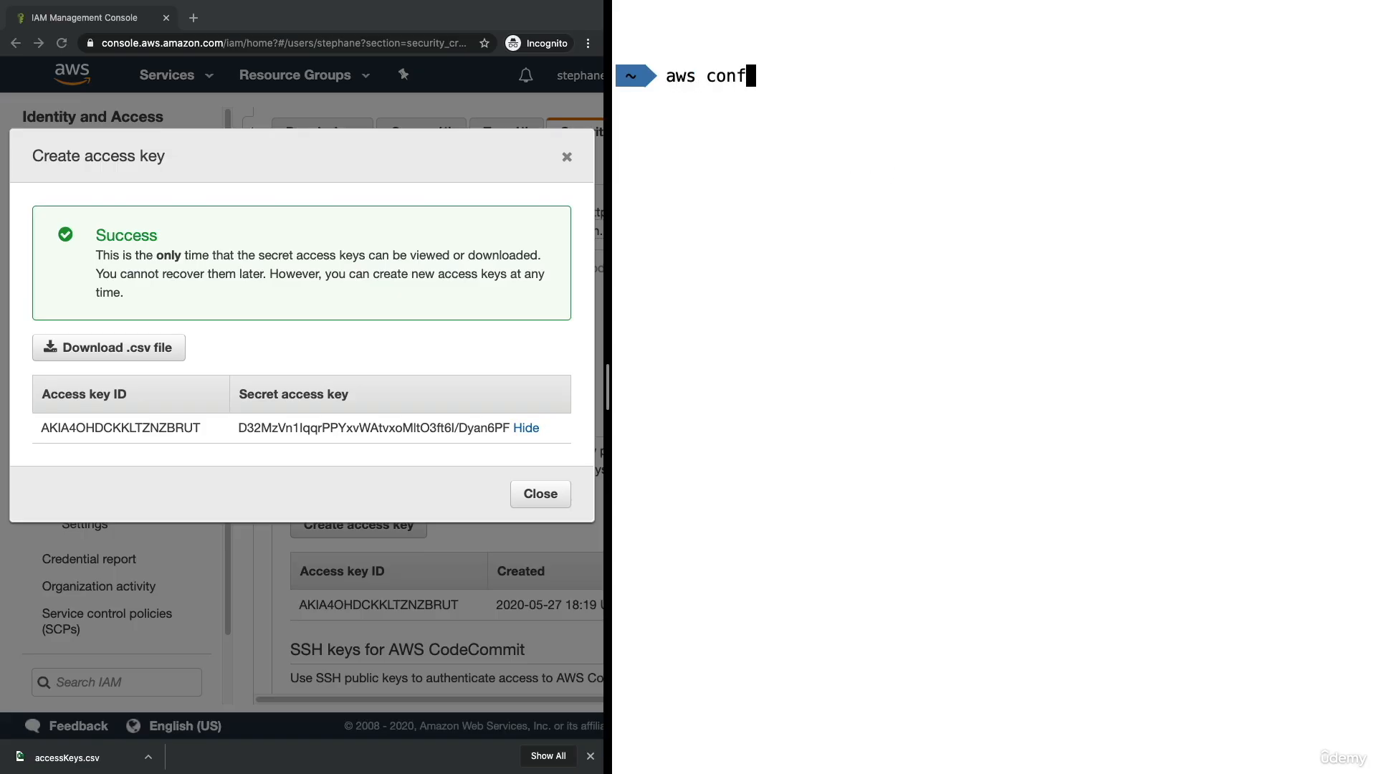
text(igure)
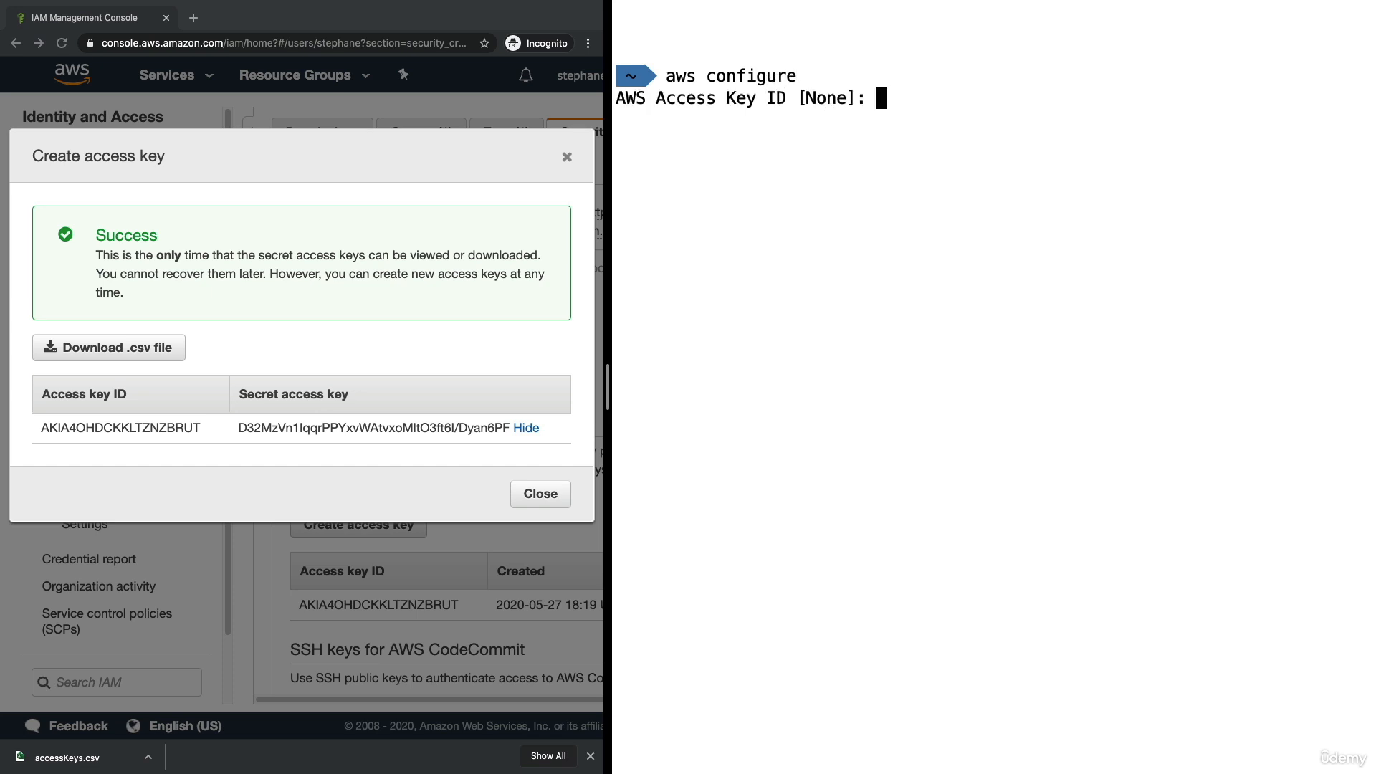
mouse_move(207, 430)
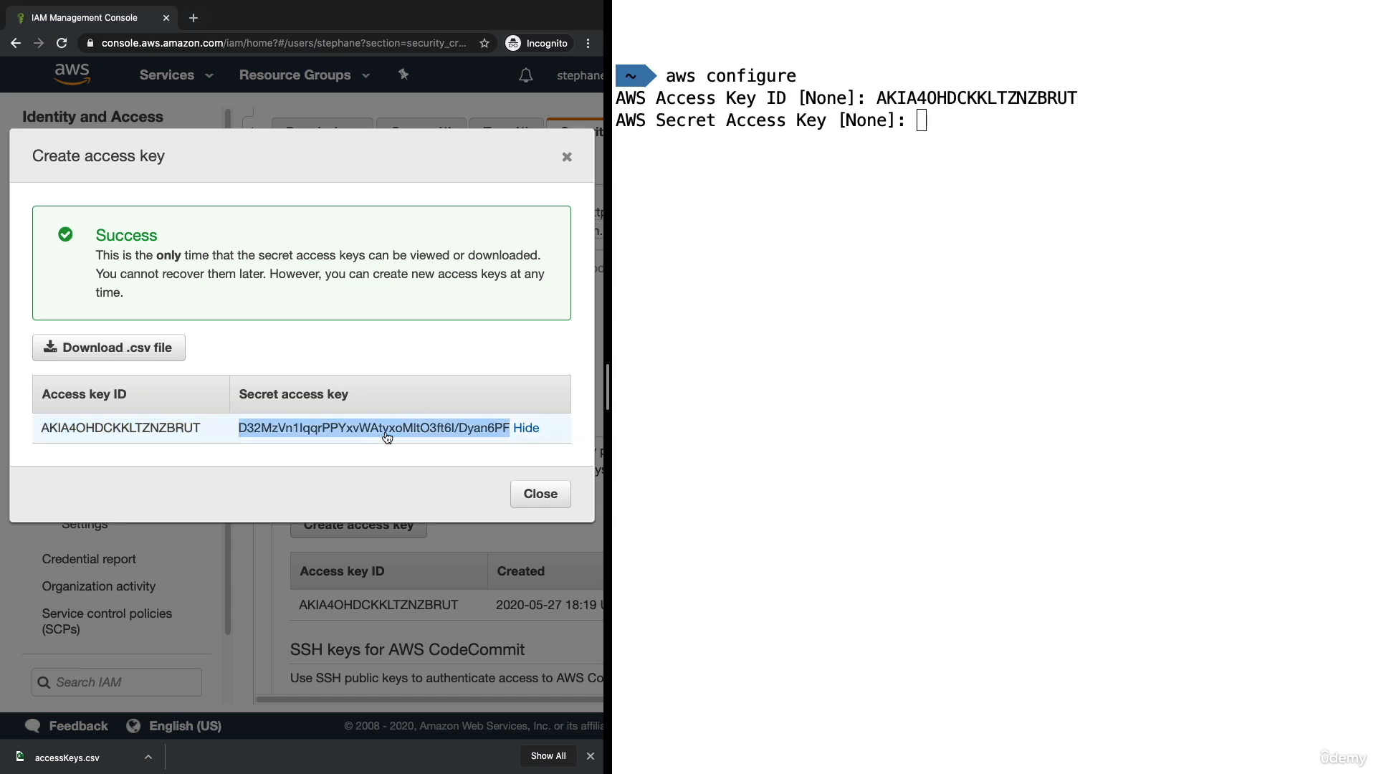
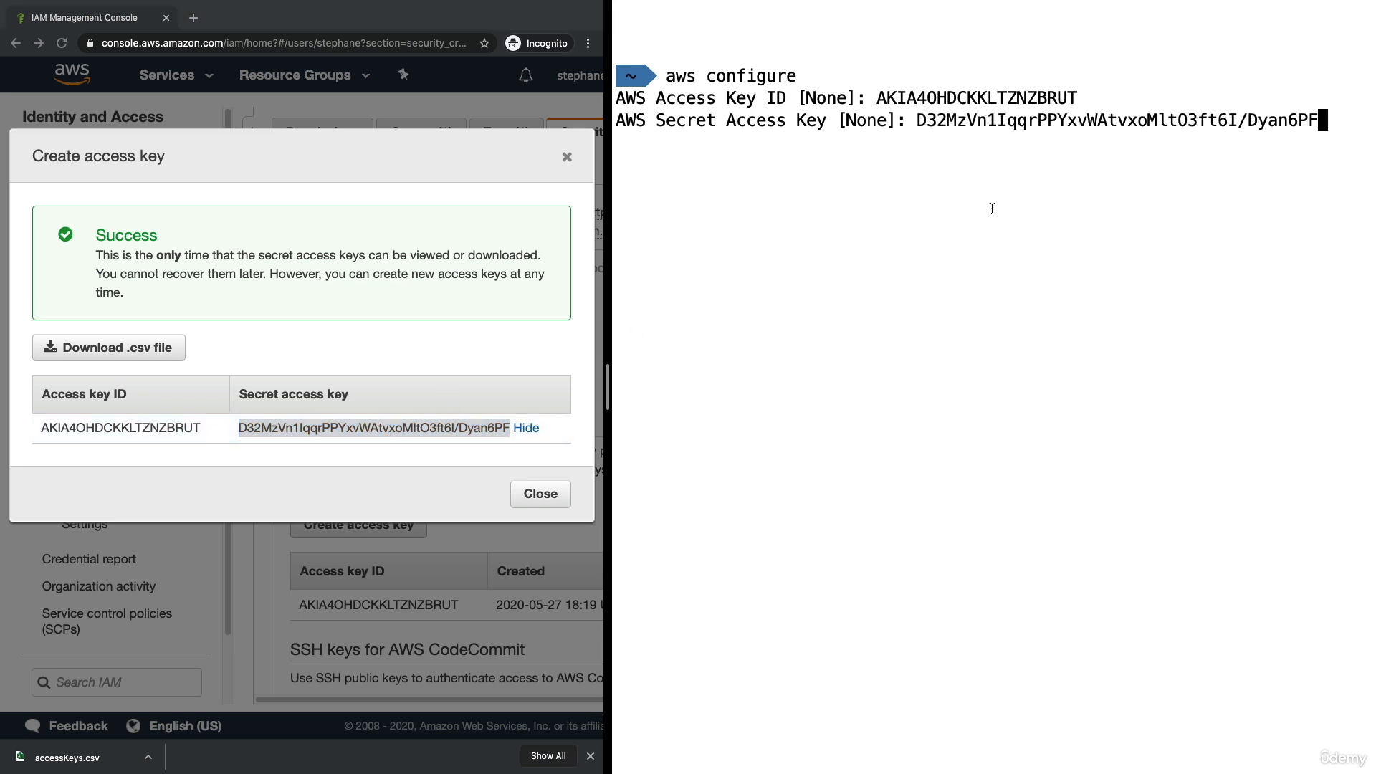
key(enter)
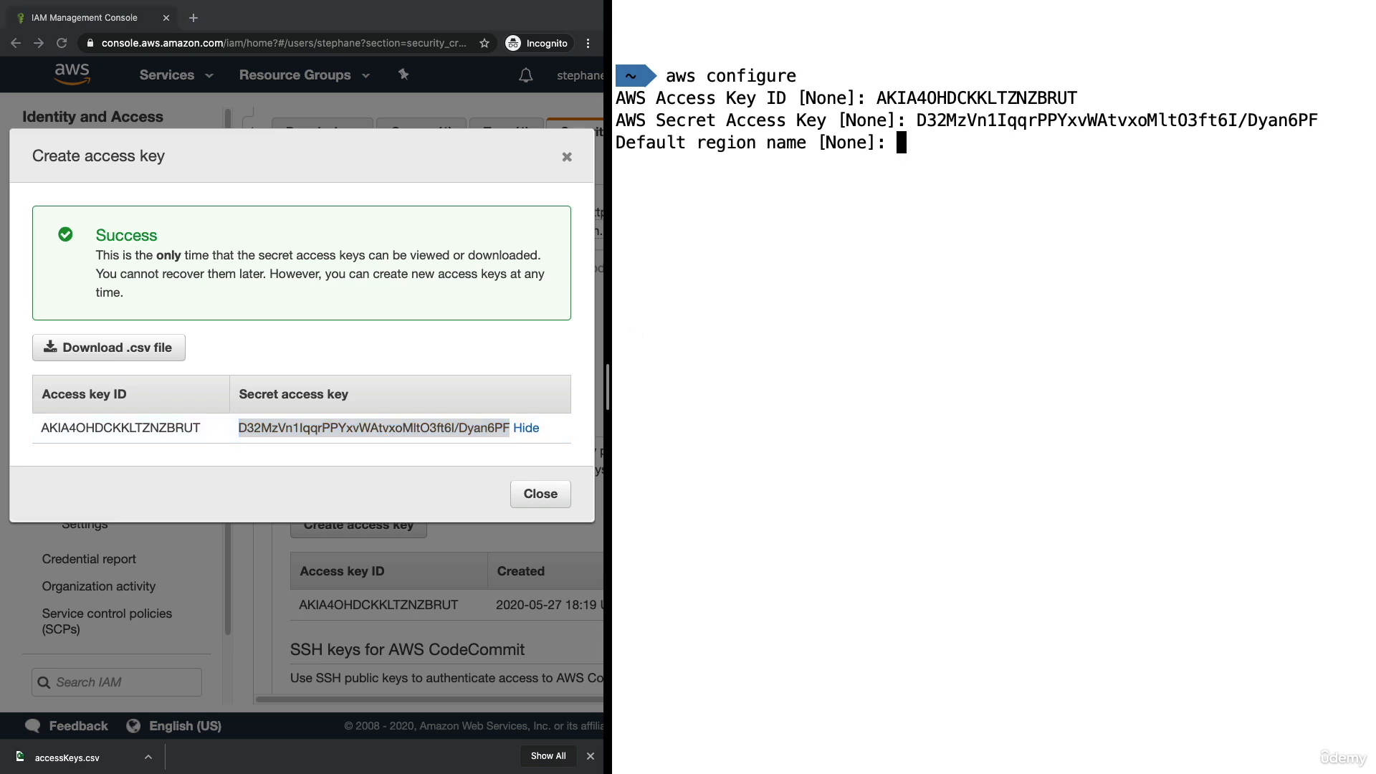
Step: Set eu-west-1 as the default region, checking the available region codes
text(eu-west-1)
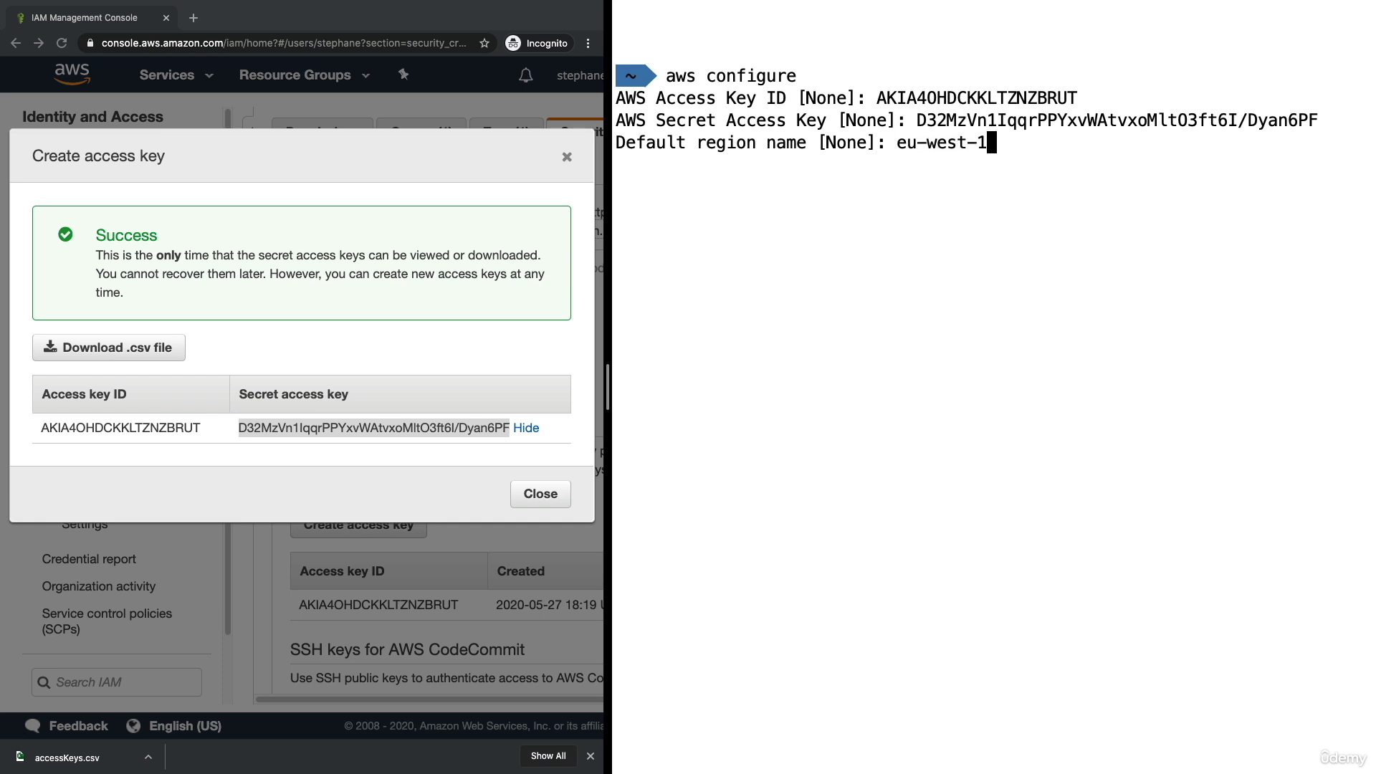
mouse_move(992, 209)
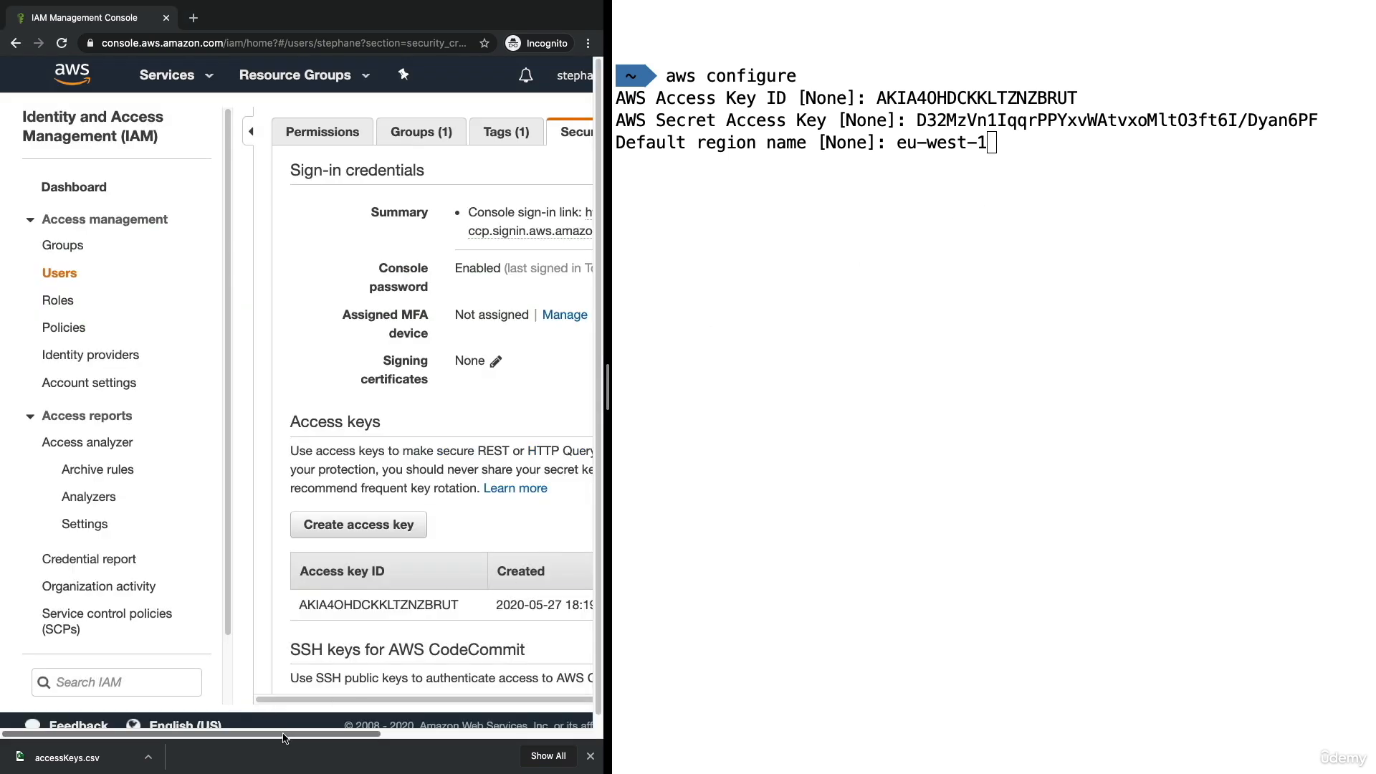
click(427, 75)
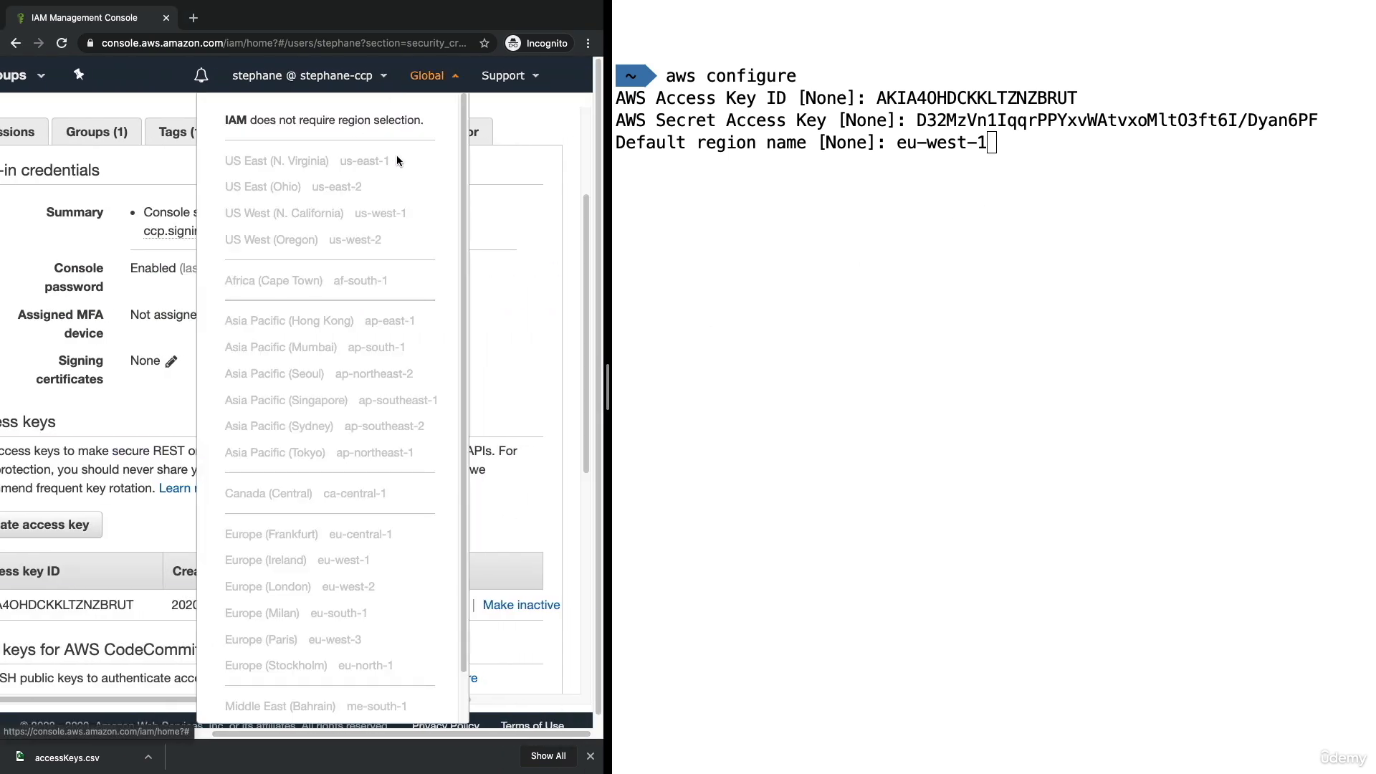
mouse_move(320, 448)
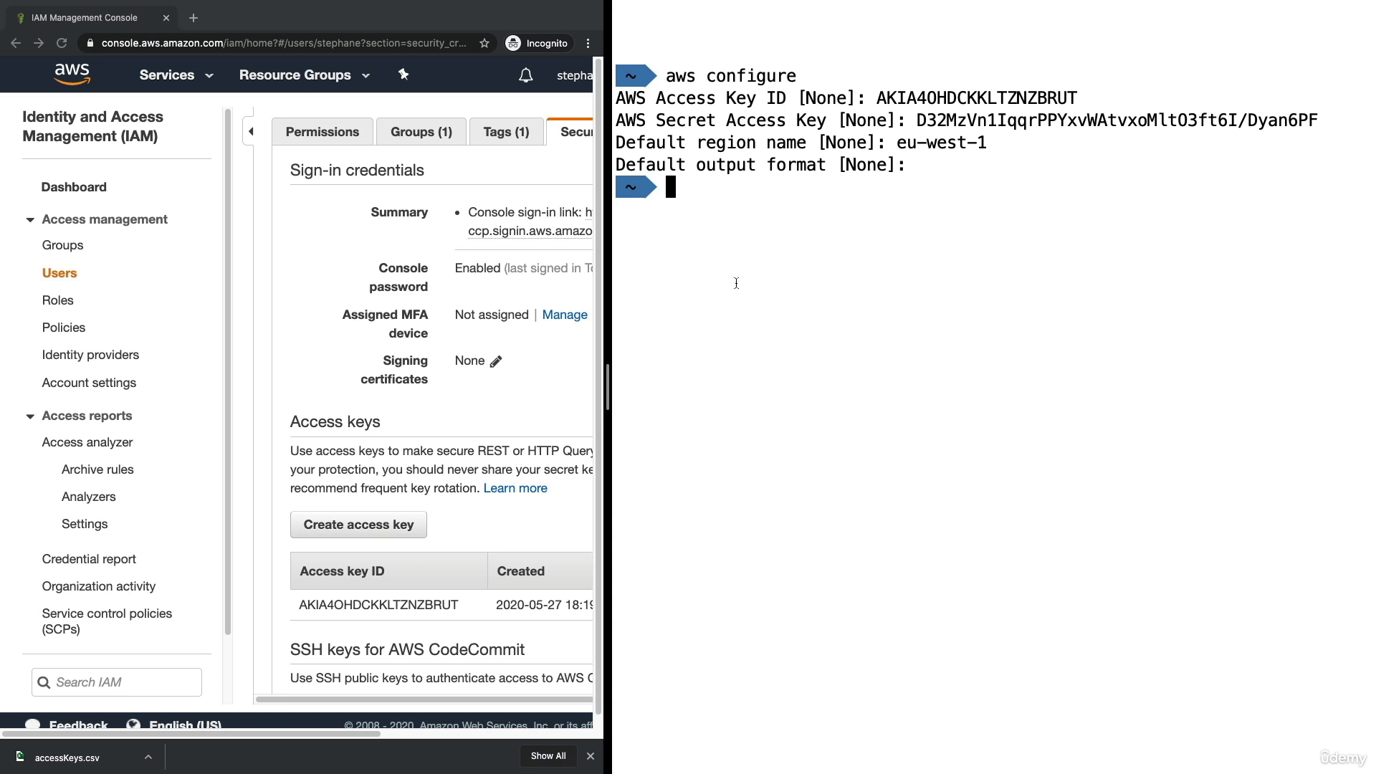
Step: Run aws iam list-users to get the account's IAM users as JSON
text(aws)
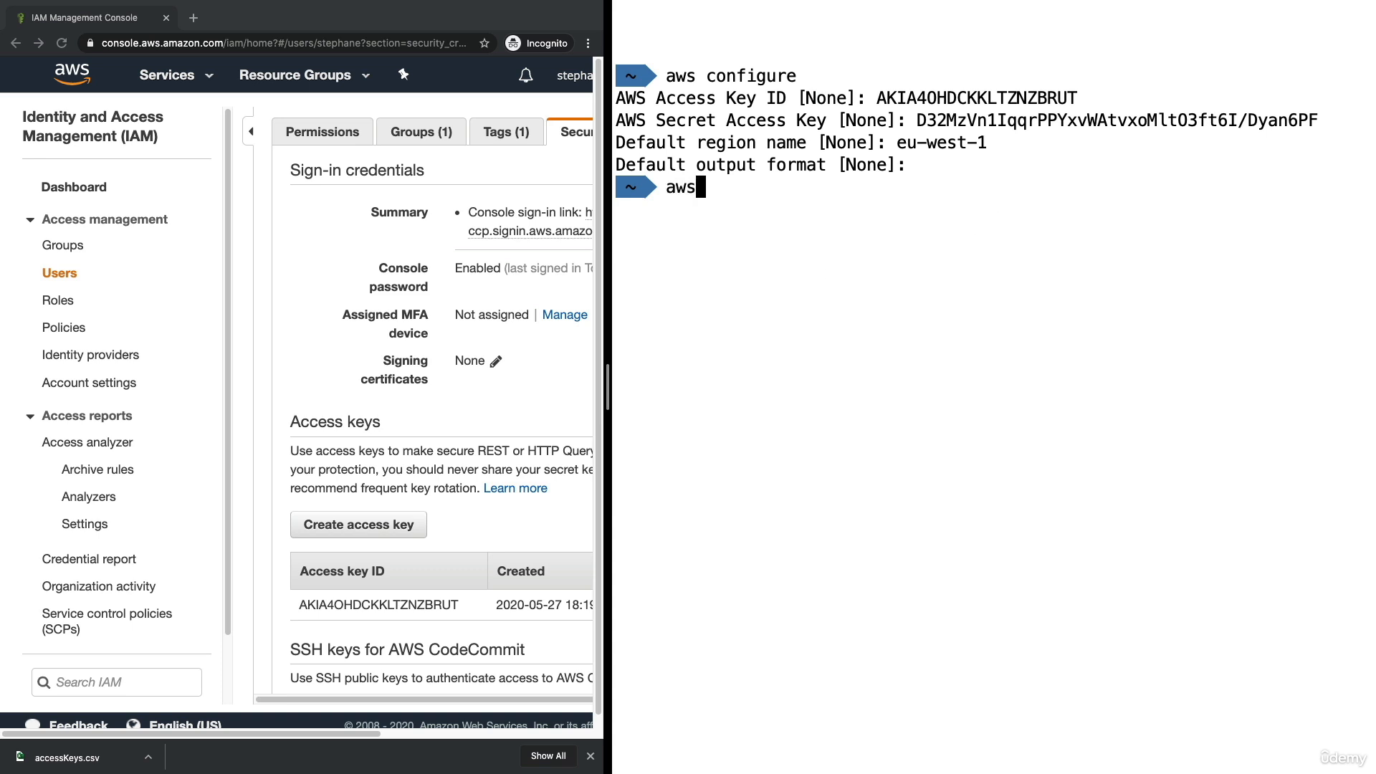
text(iam l)
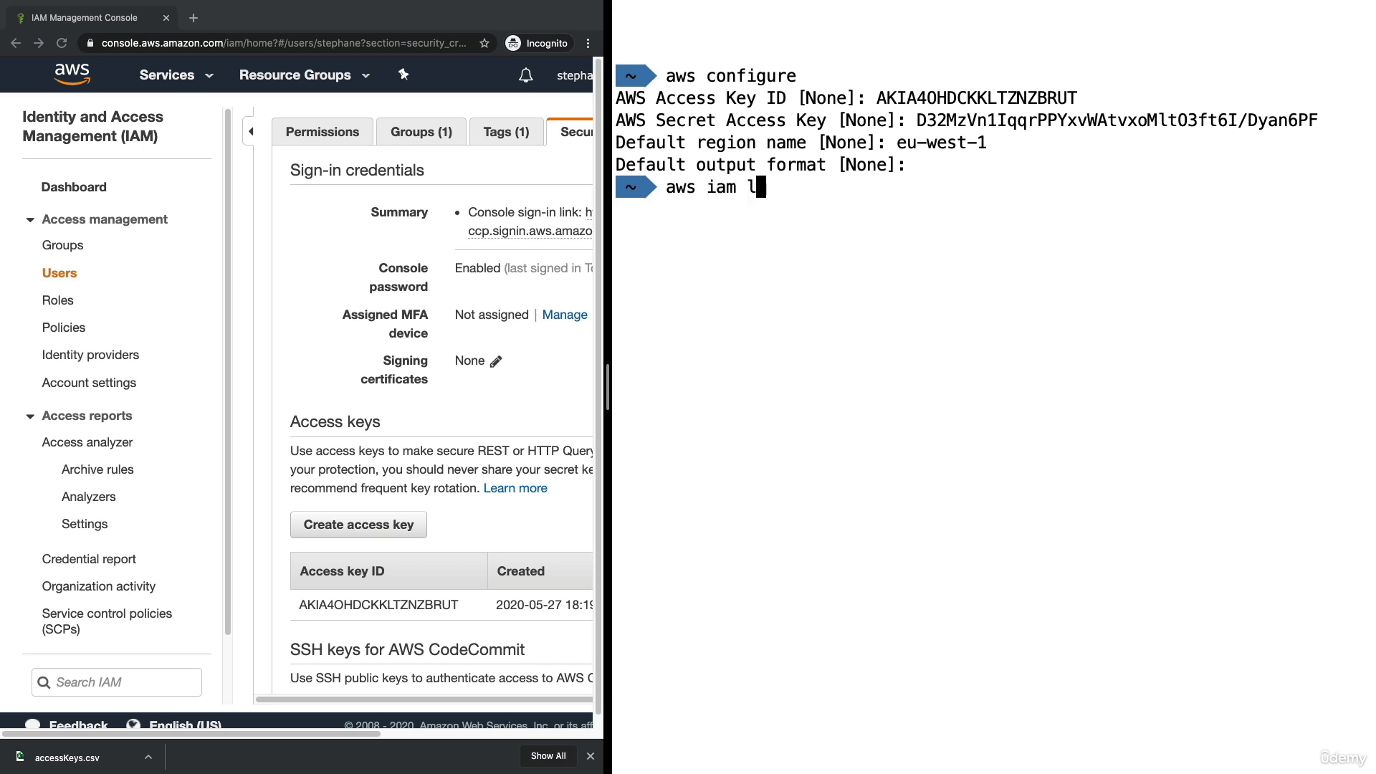
text(ist-users)
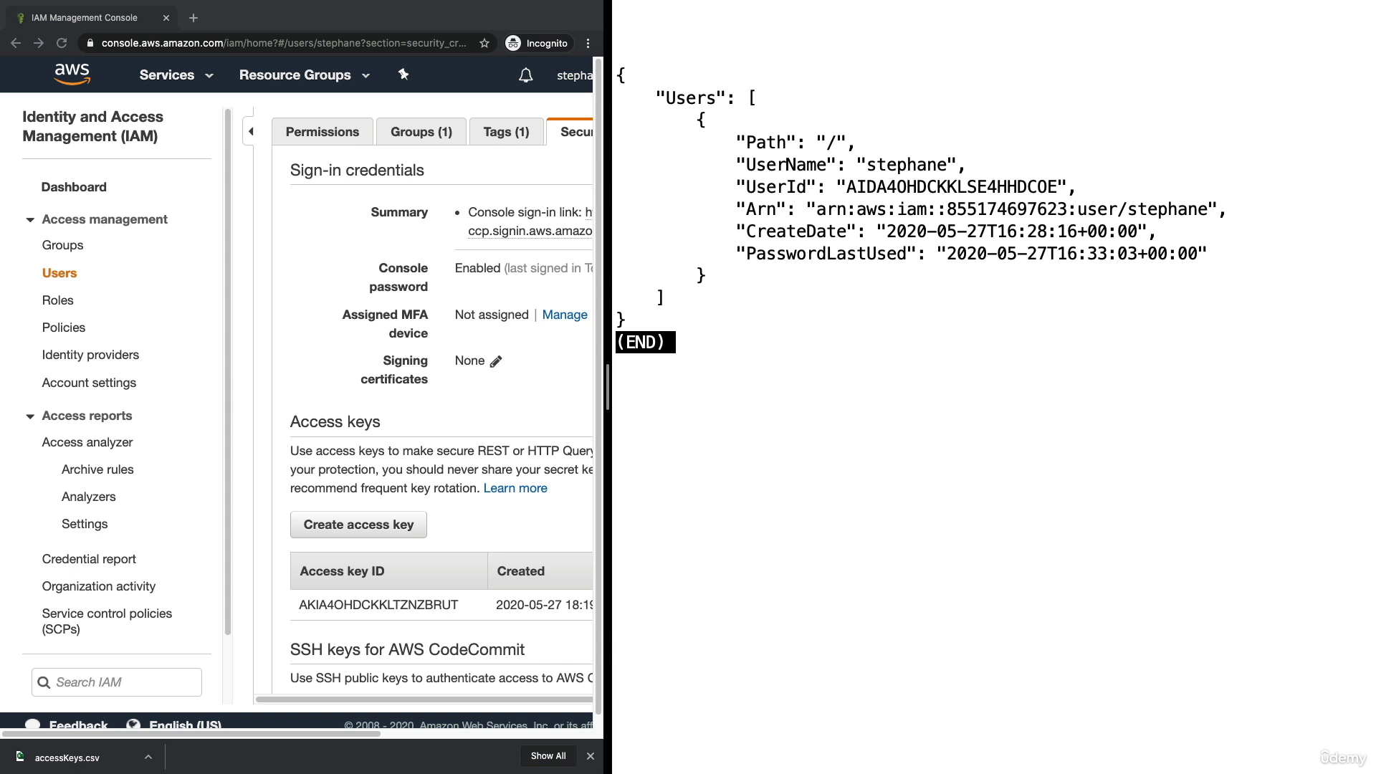
mouse_move(795, 162)
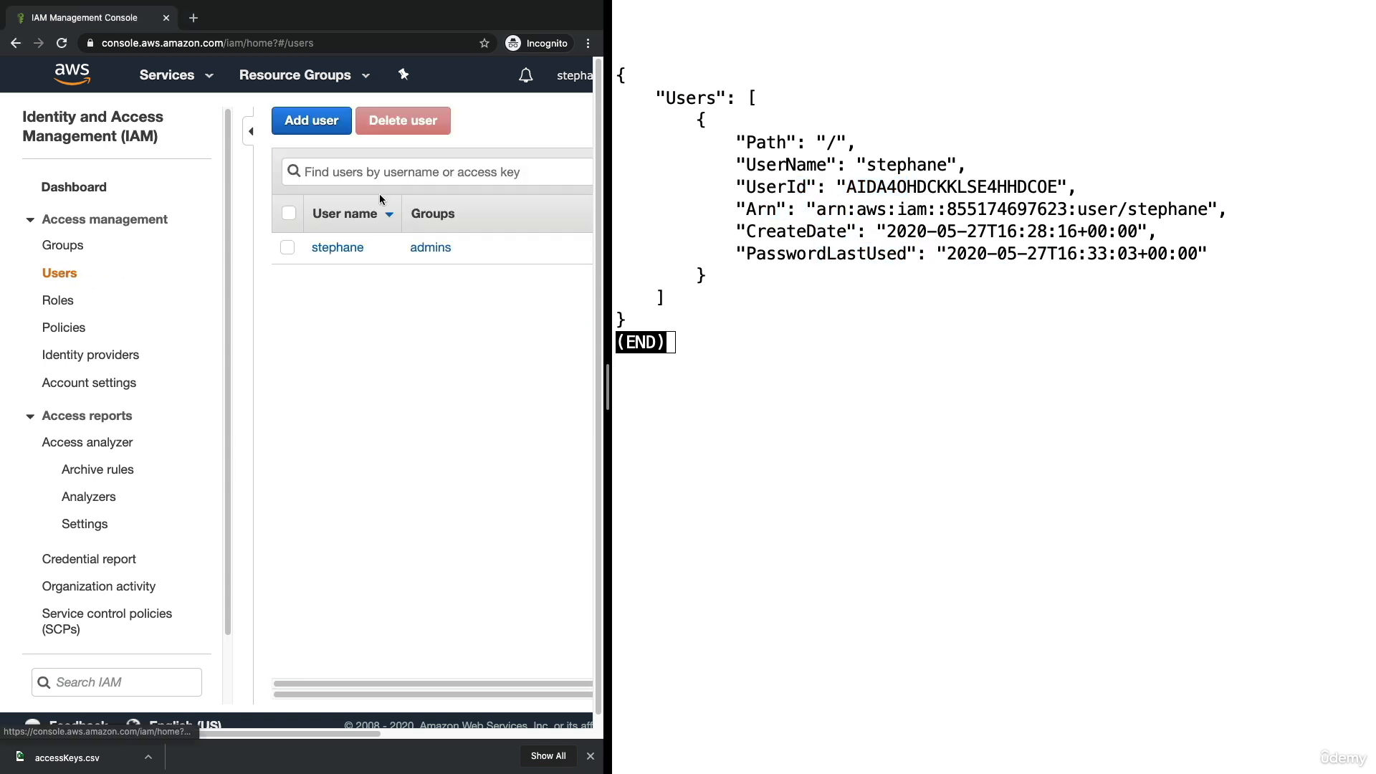
mouse_move(411, 356)
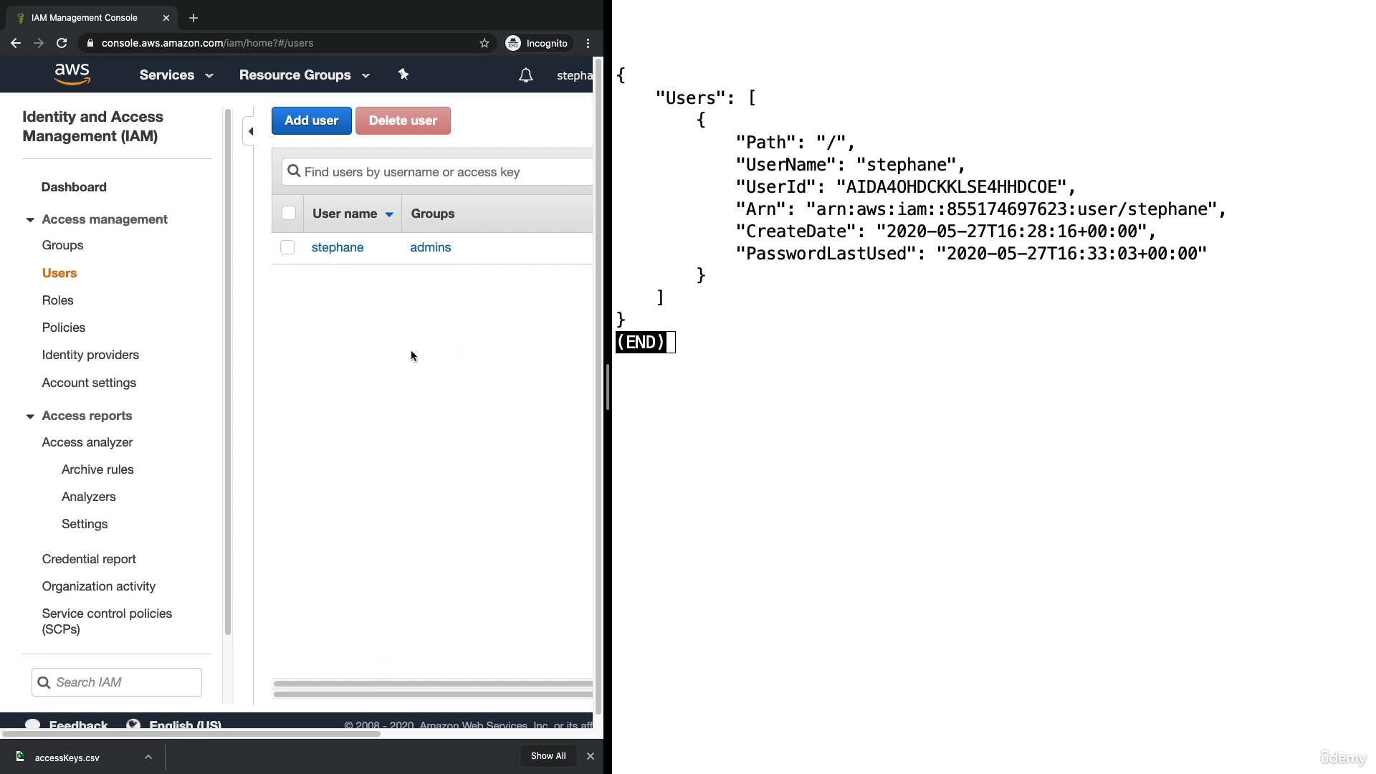
mouse_move(419, 385)
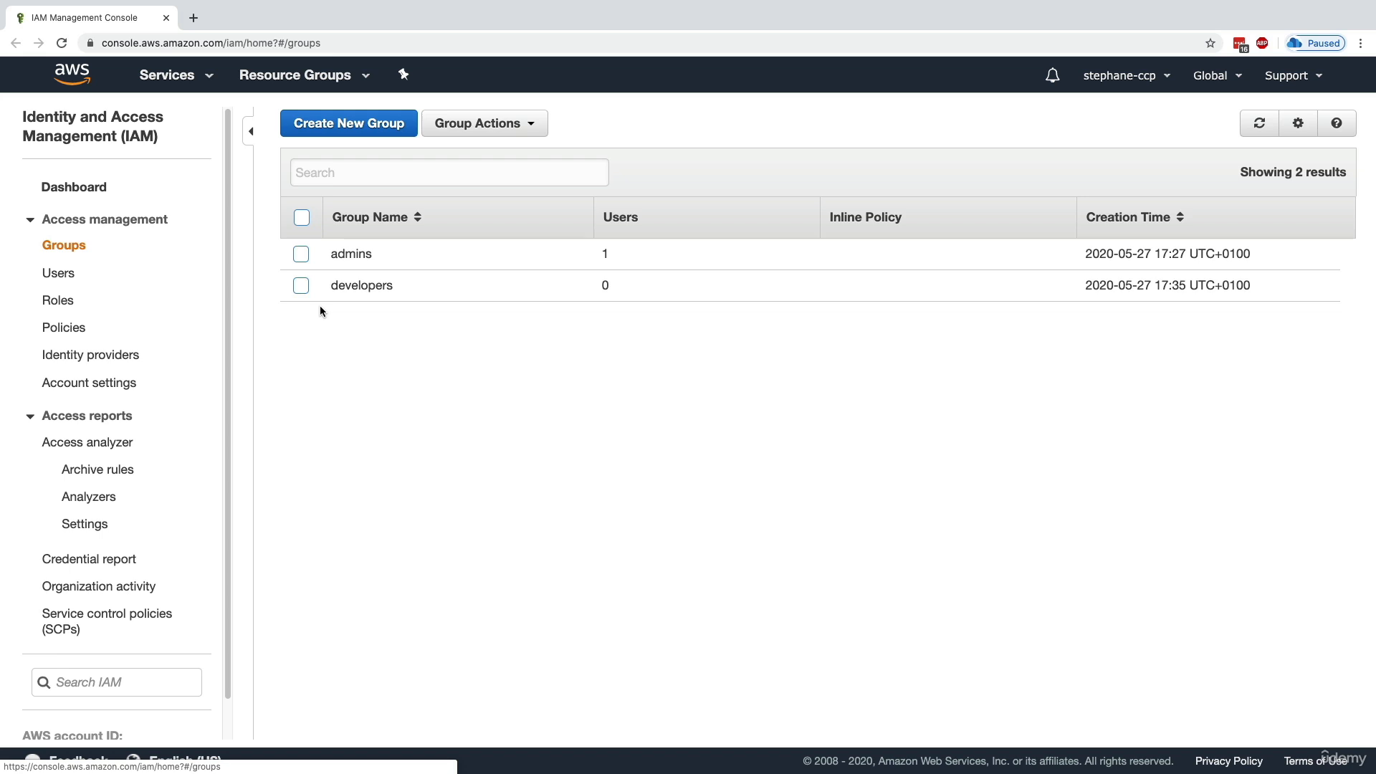
Step: Remove the user from the admins group and confirm the removal
click(350, 254)
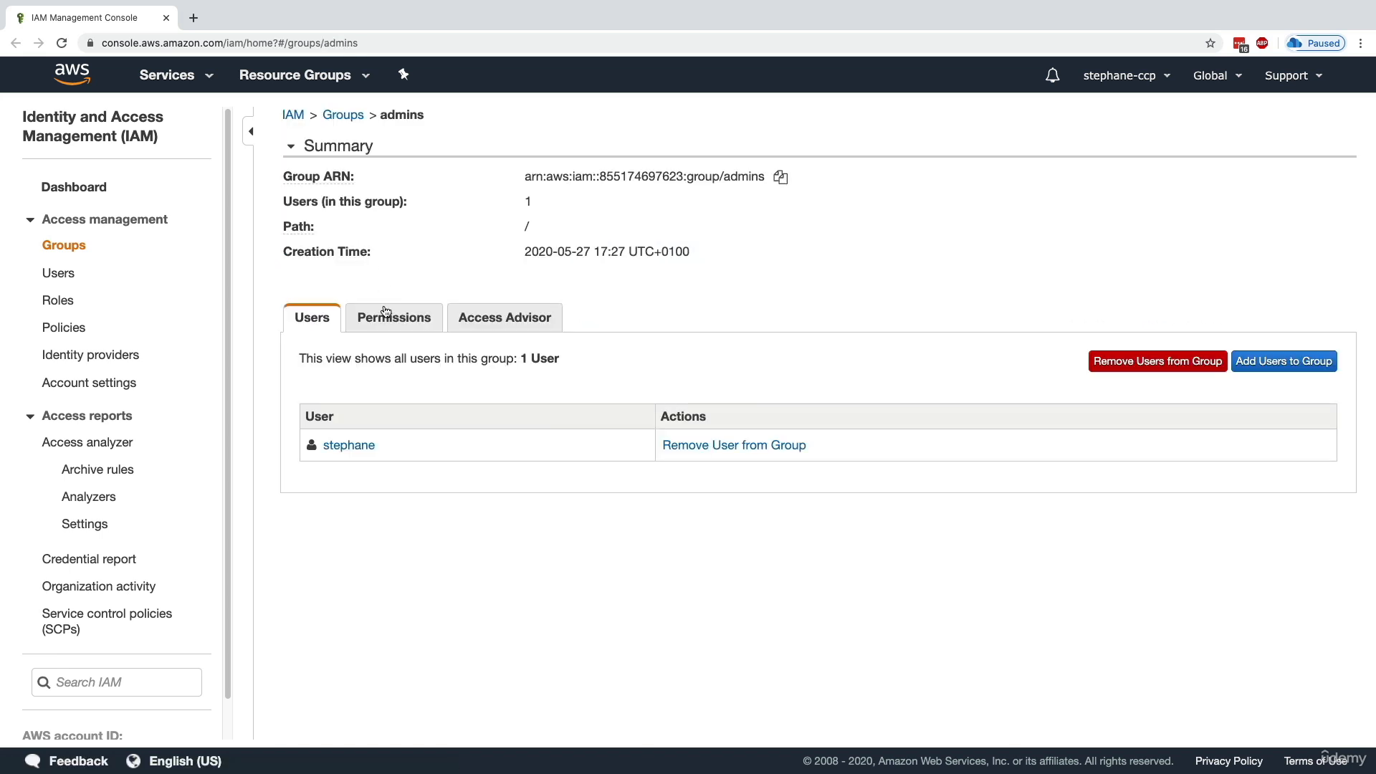
click(732, 444)
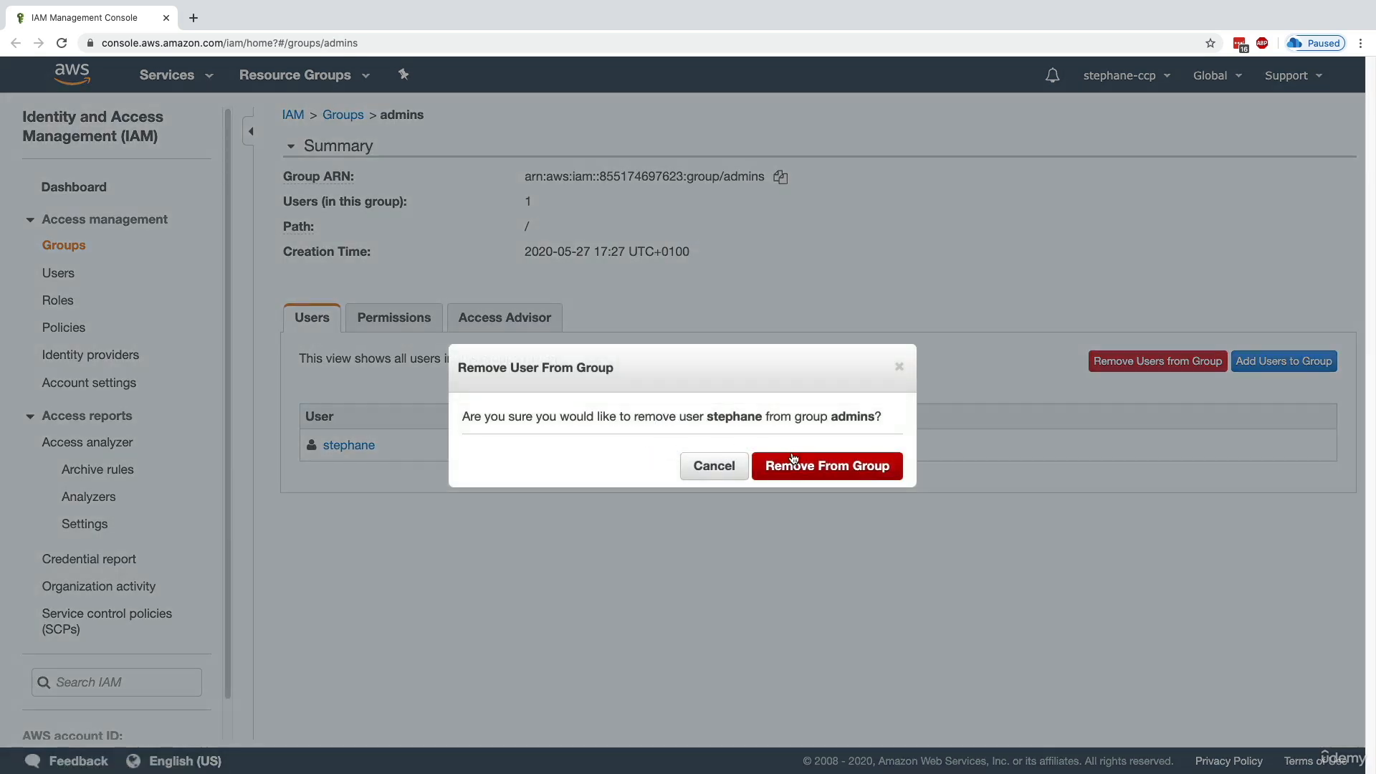
click(826, 466)
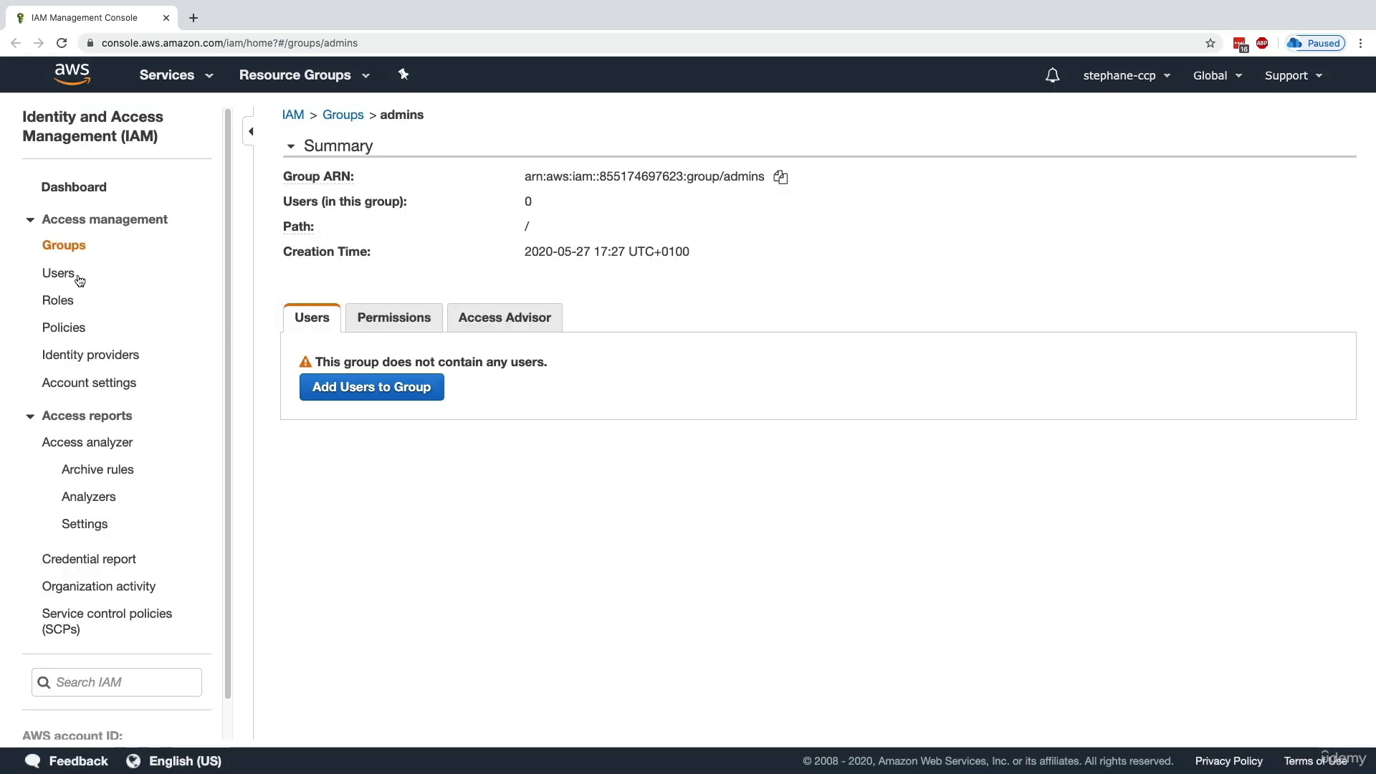
Step: Return to the Users list and view the user's summary, now without permissions
click(59, 273)
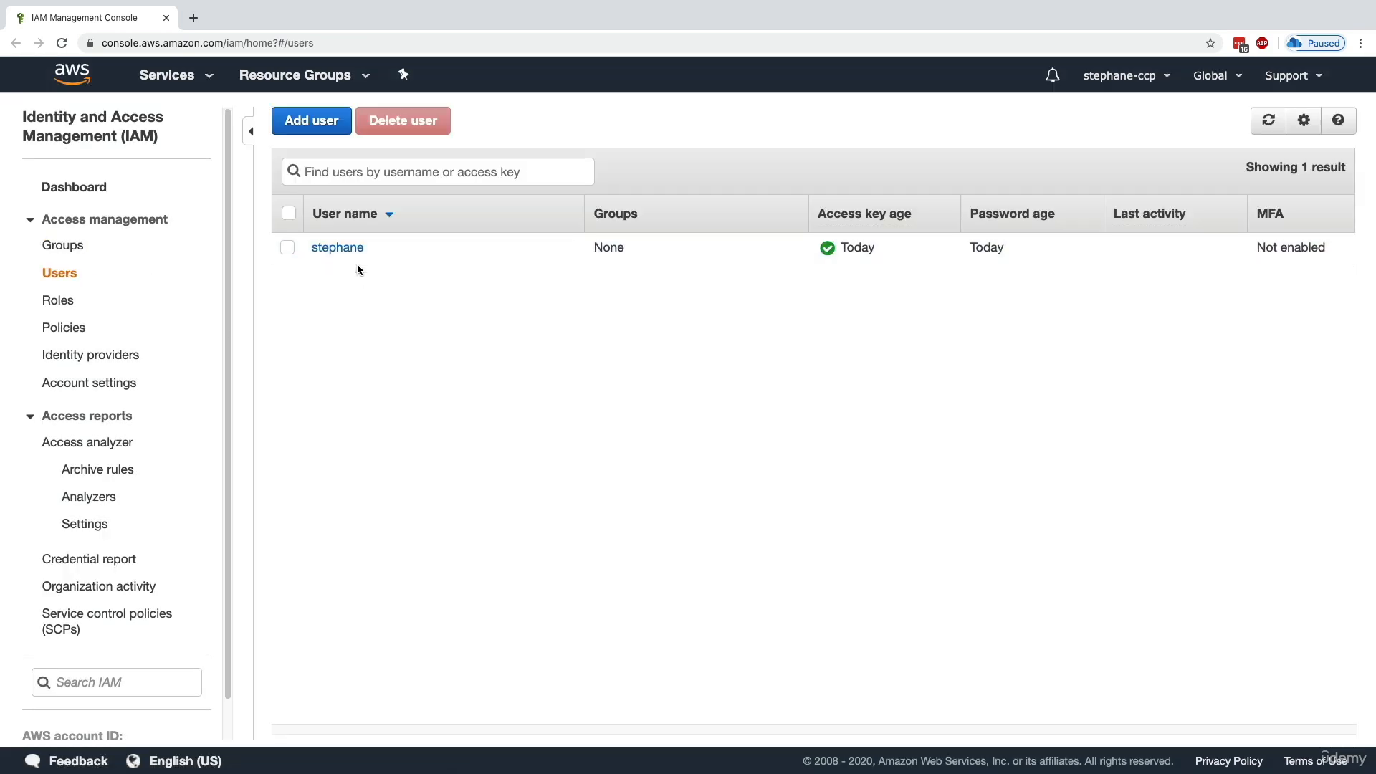
click(337, 247)
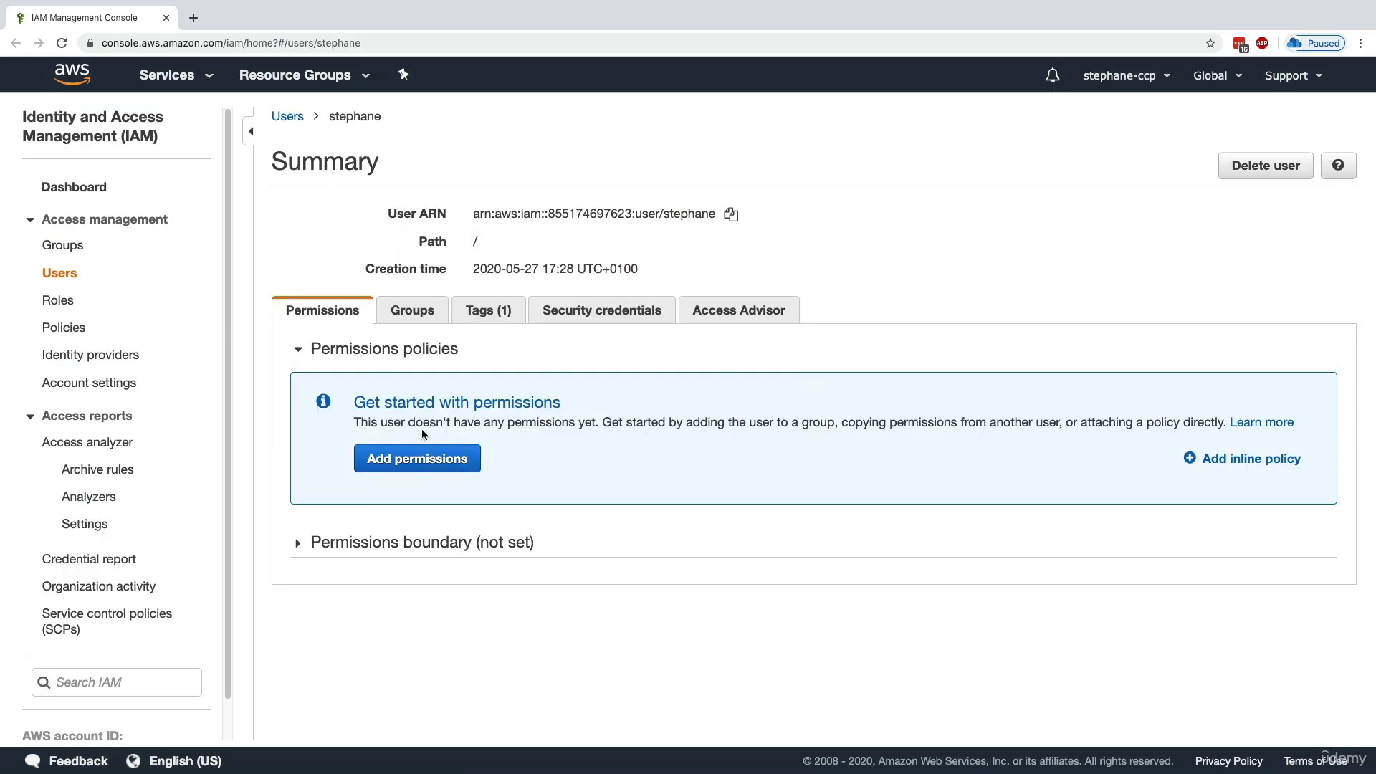
click(1125, 75)
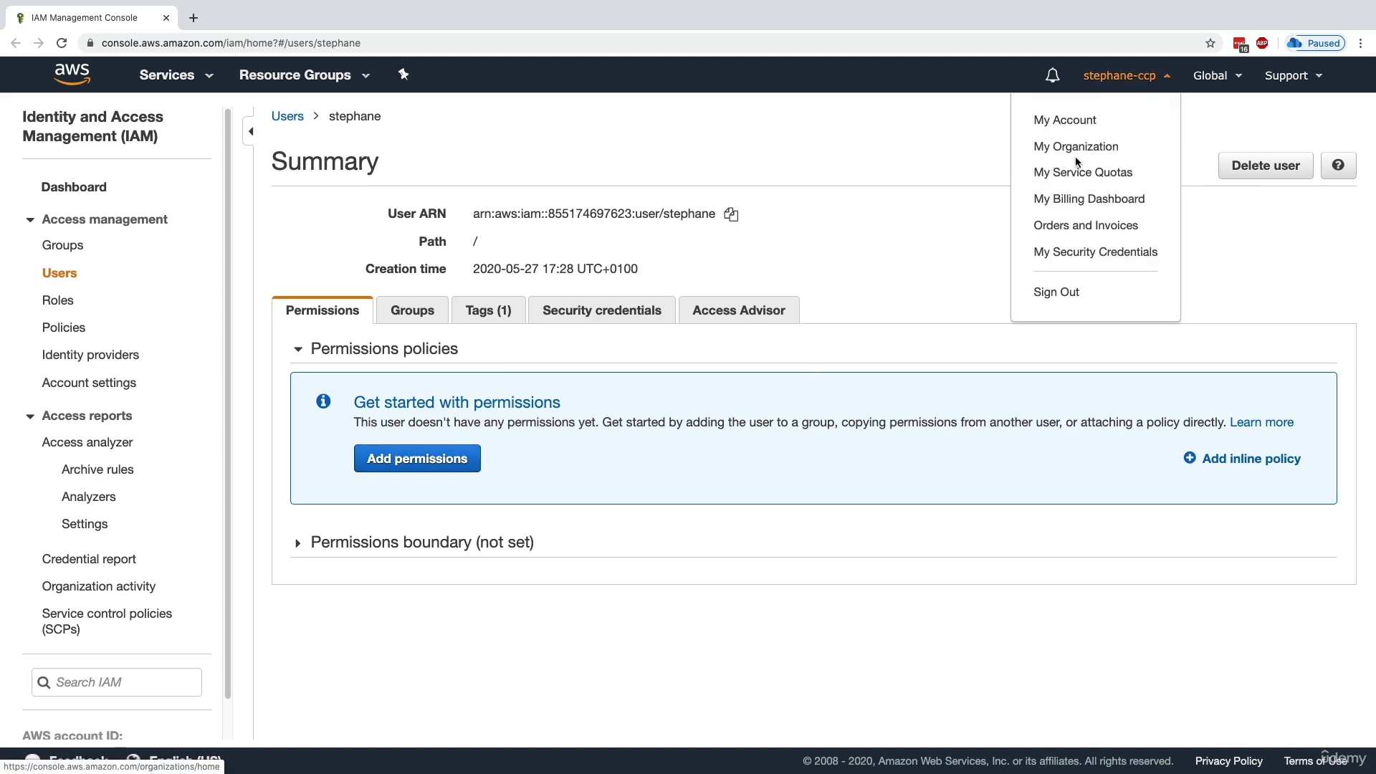
click(881, 252)
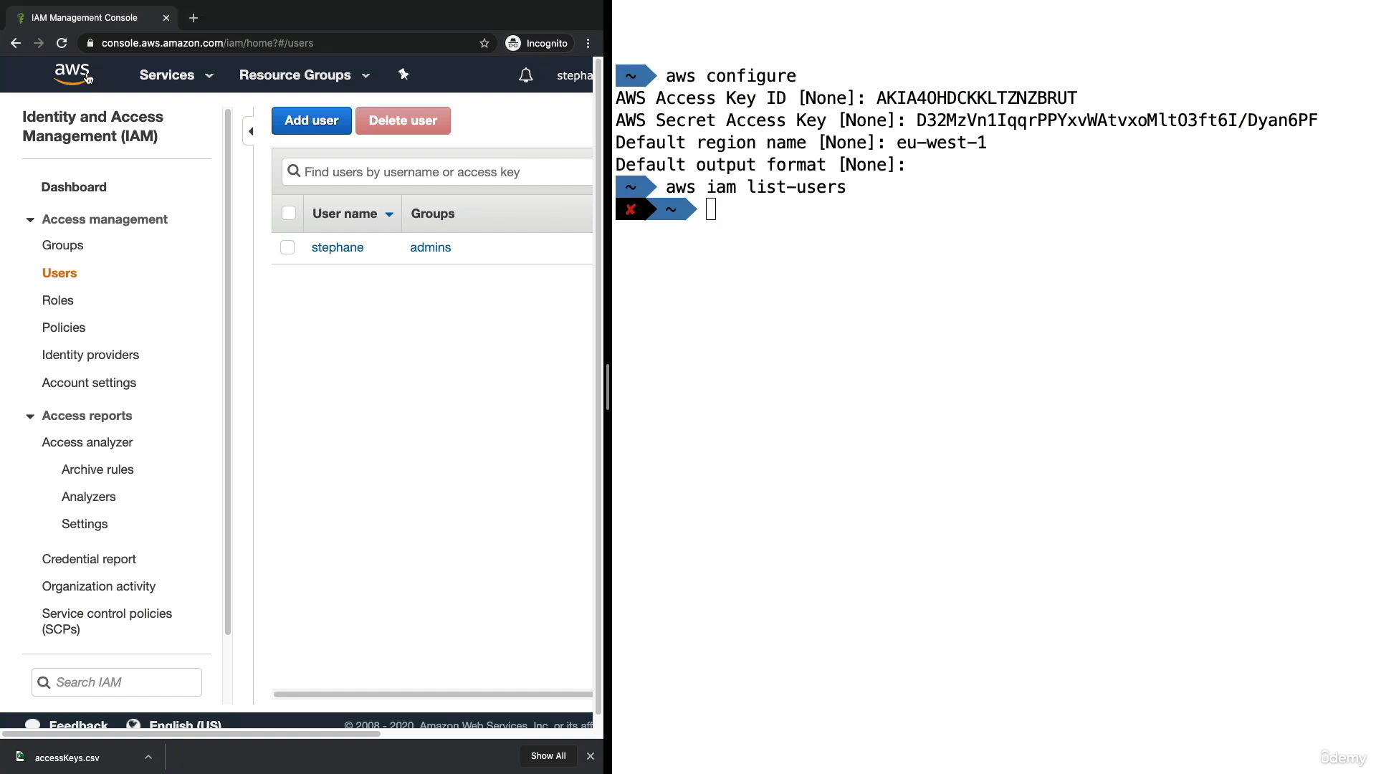
Step: Reload the Users page and rerun aws iam list-users, which now fails for lack of permissions
click(62, 41)
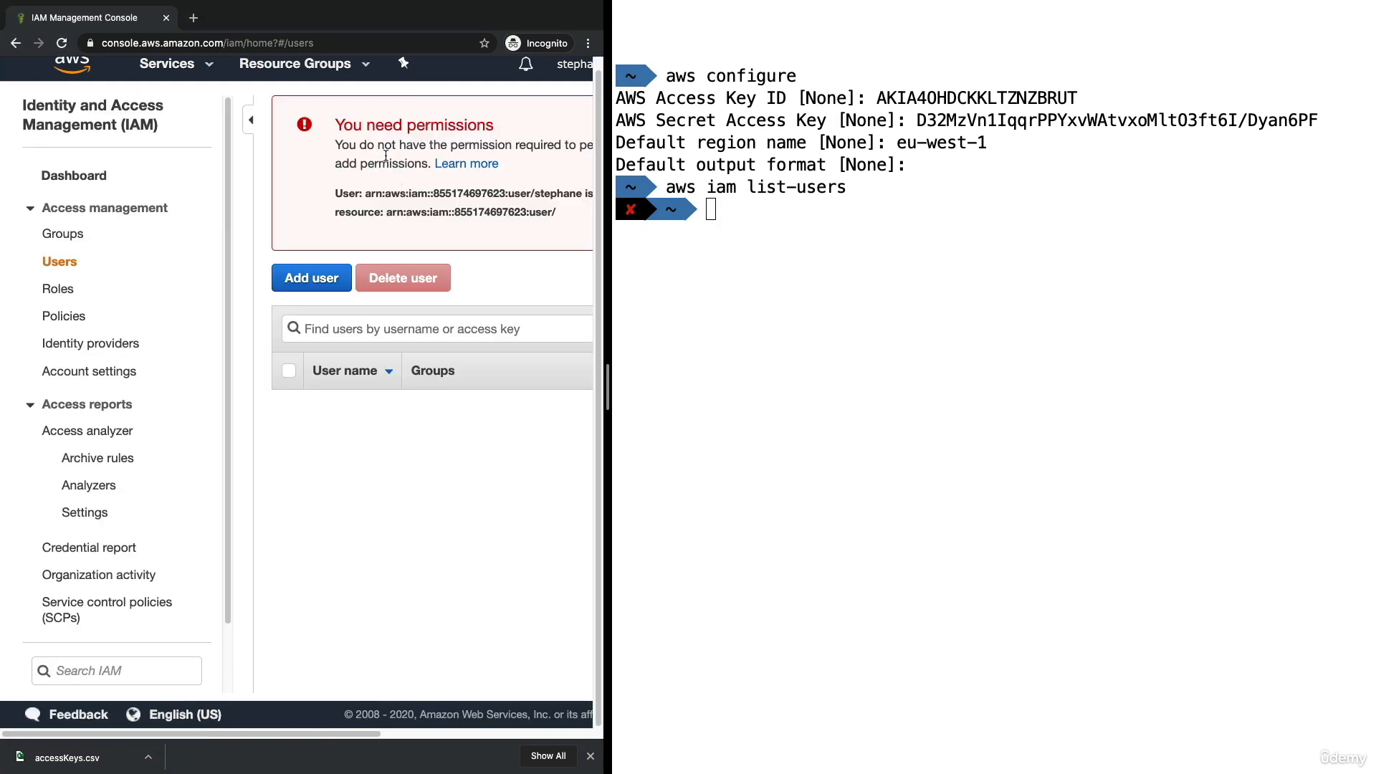
mouse_move(895, 291)
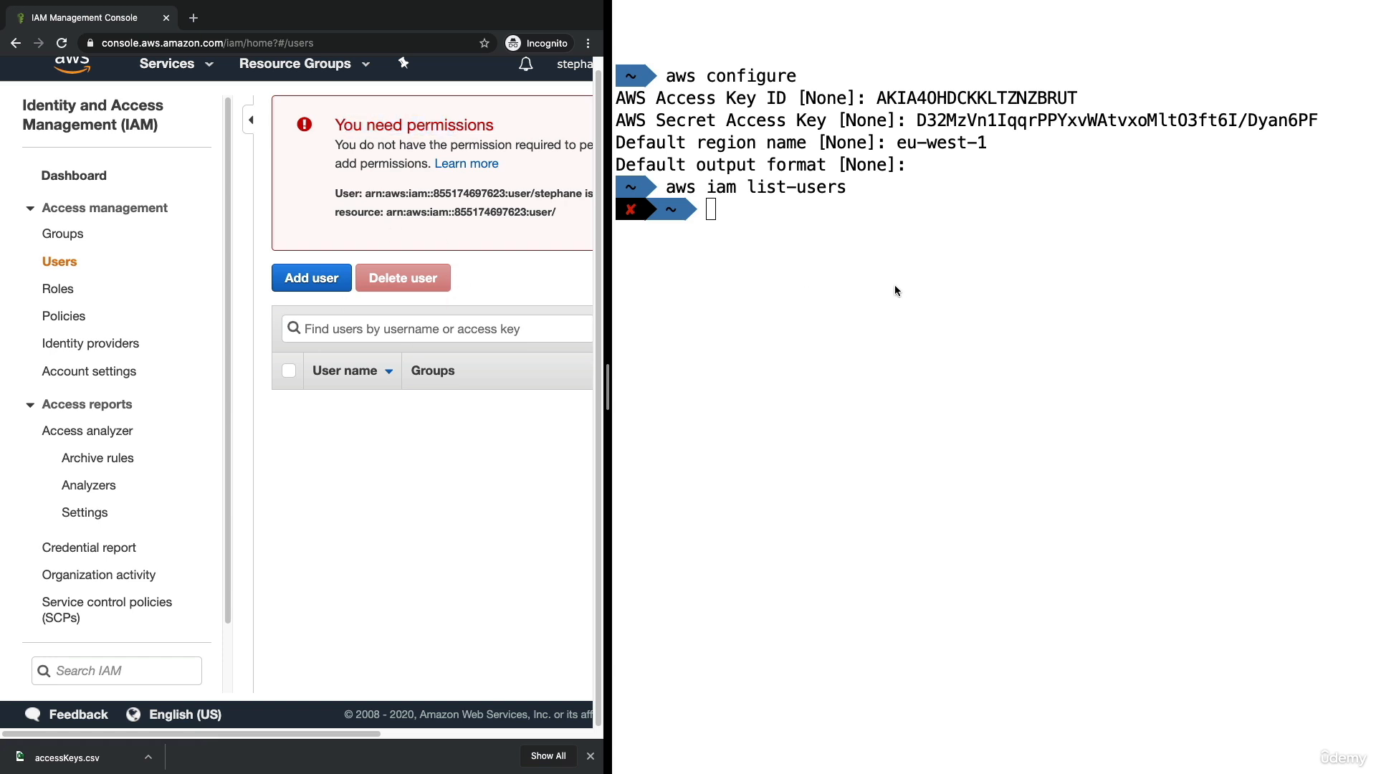
text(aws iam list-users)
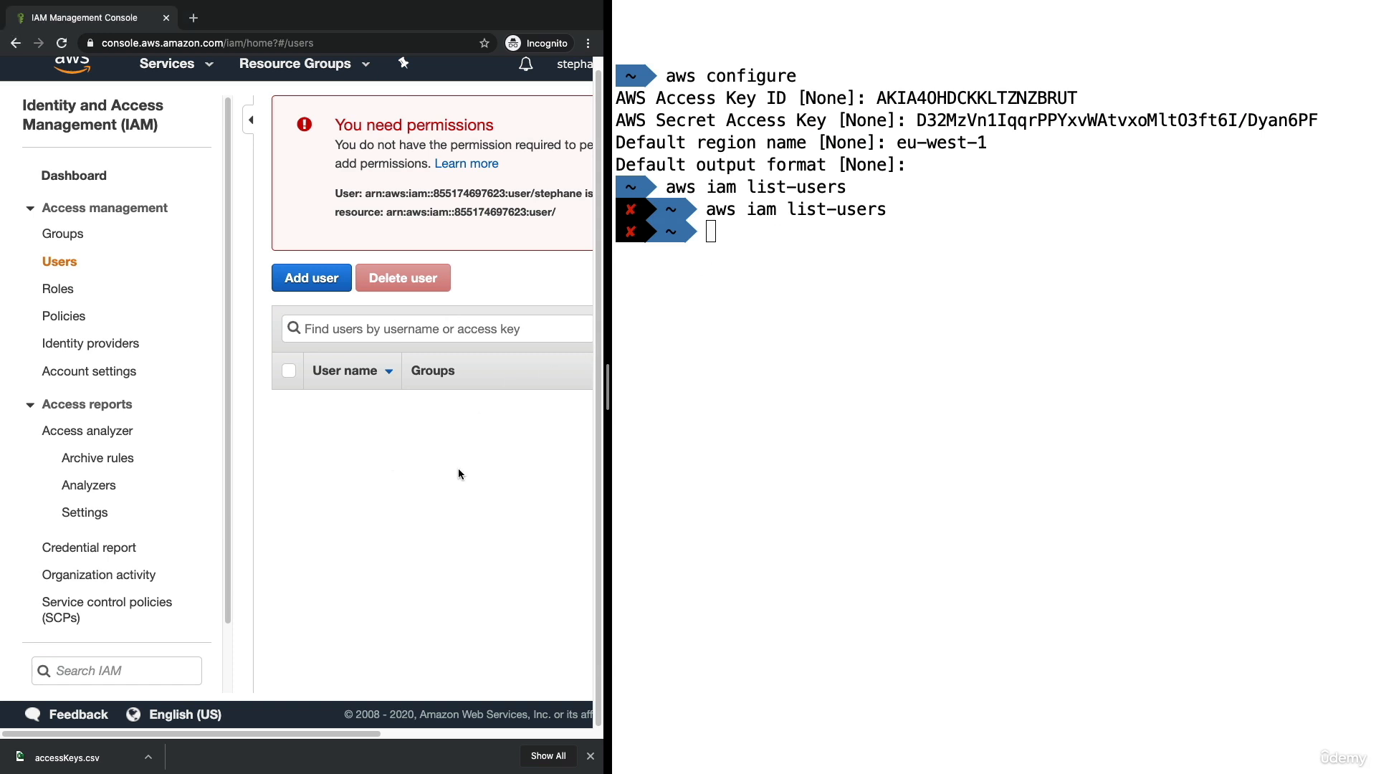
mouse_move(323, 510)
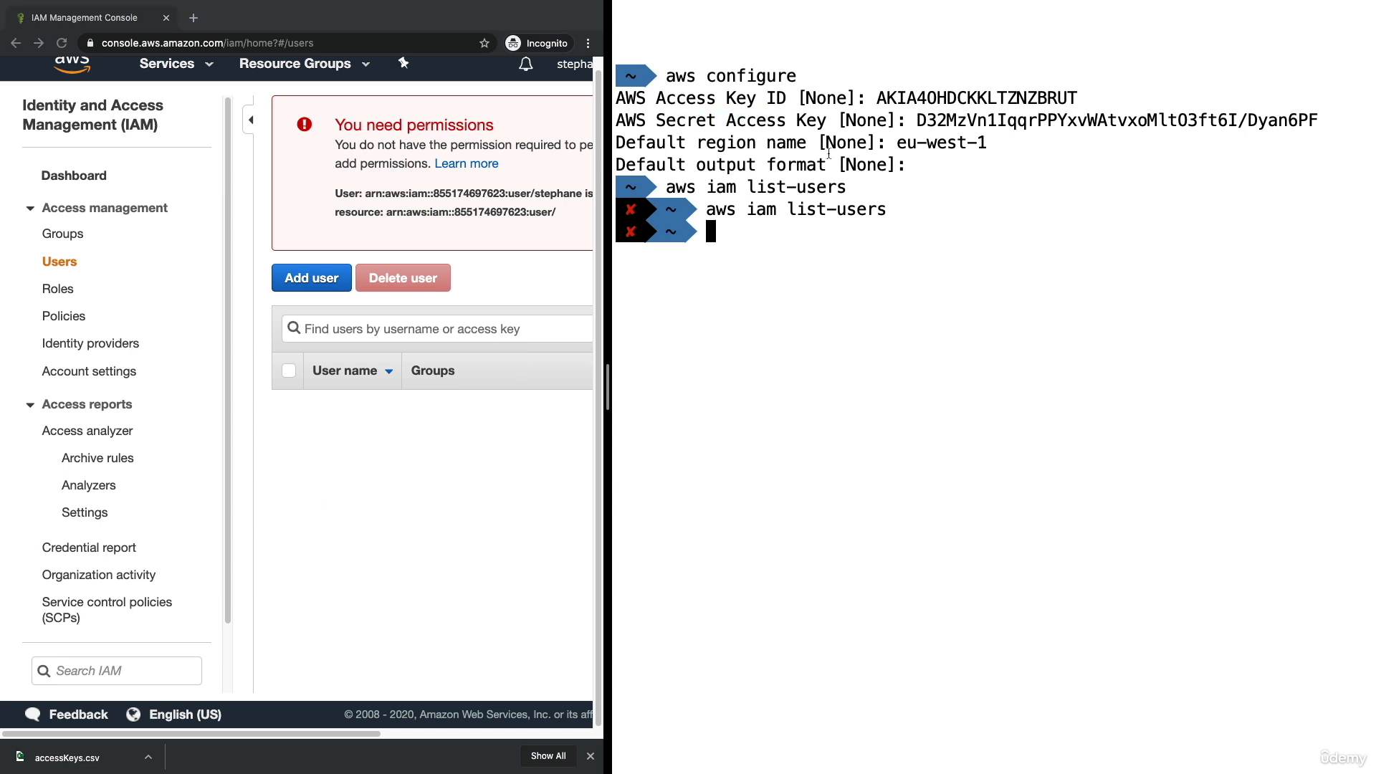
mouse_move(897, 175)
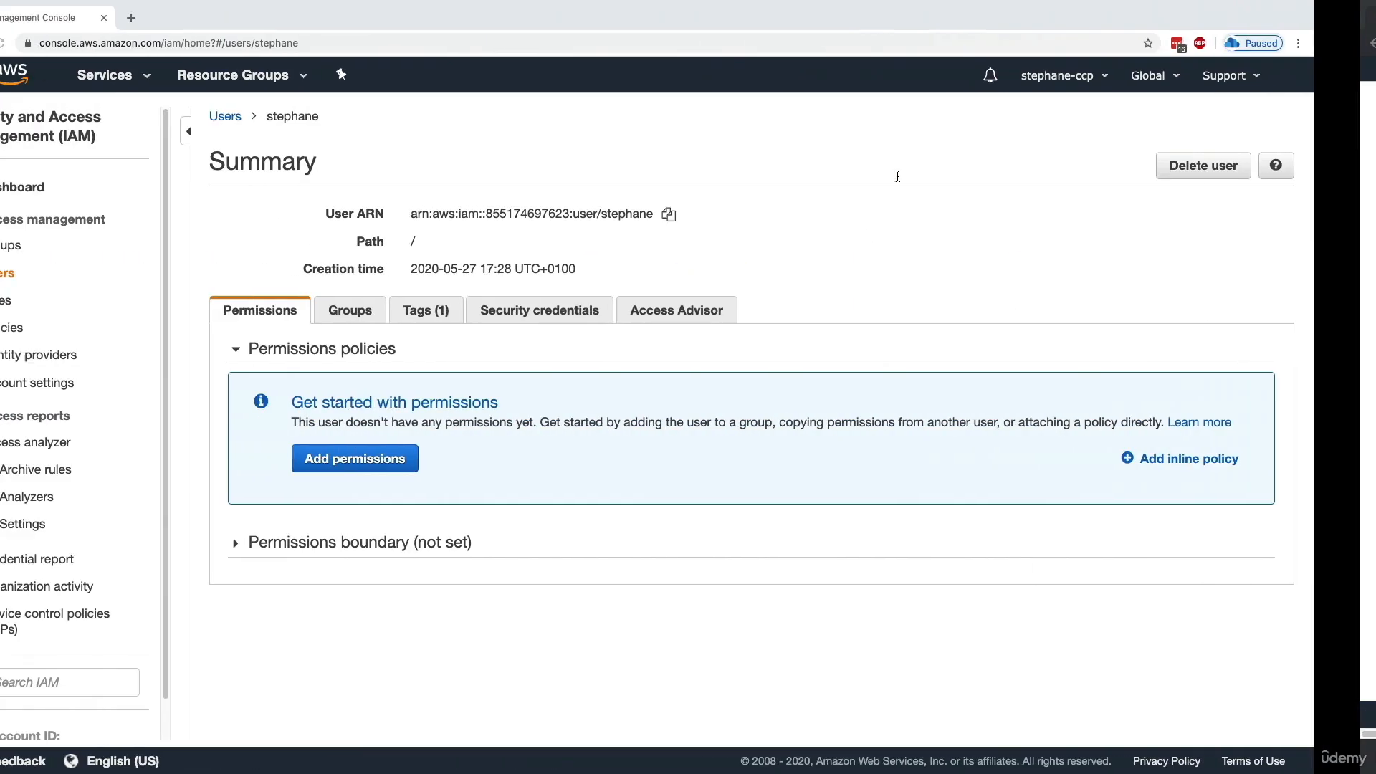
Step: Start adding permissions to the user, listing the admins and developers groups
click(354, 457)
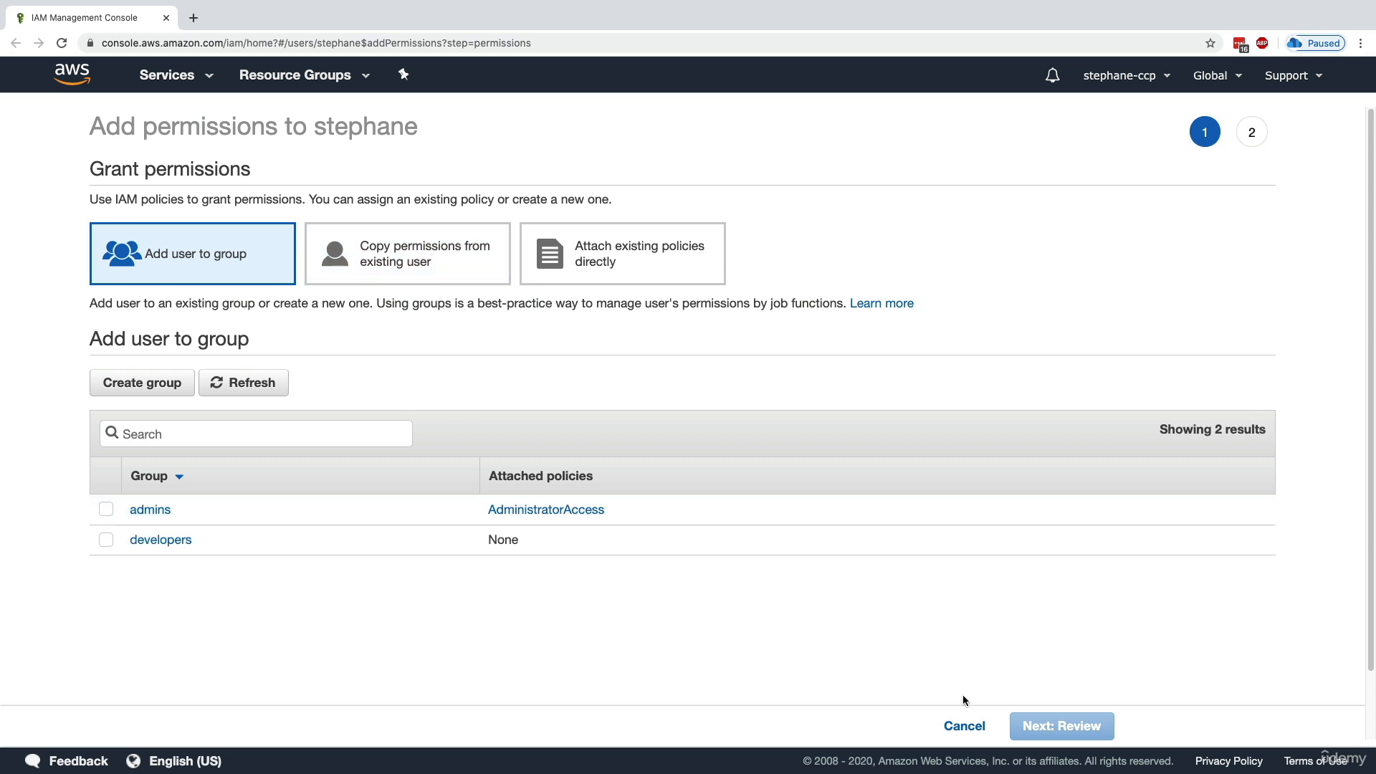
mouse_move(964, 725)
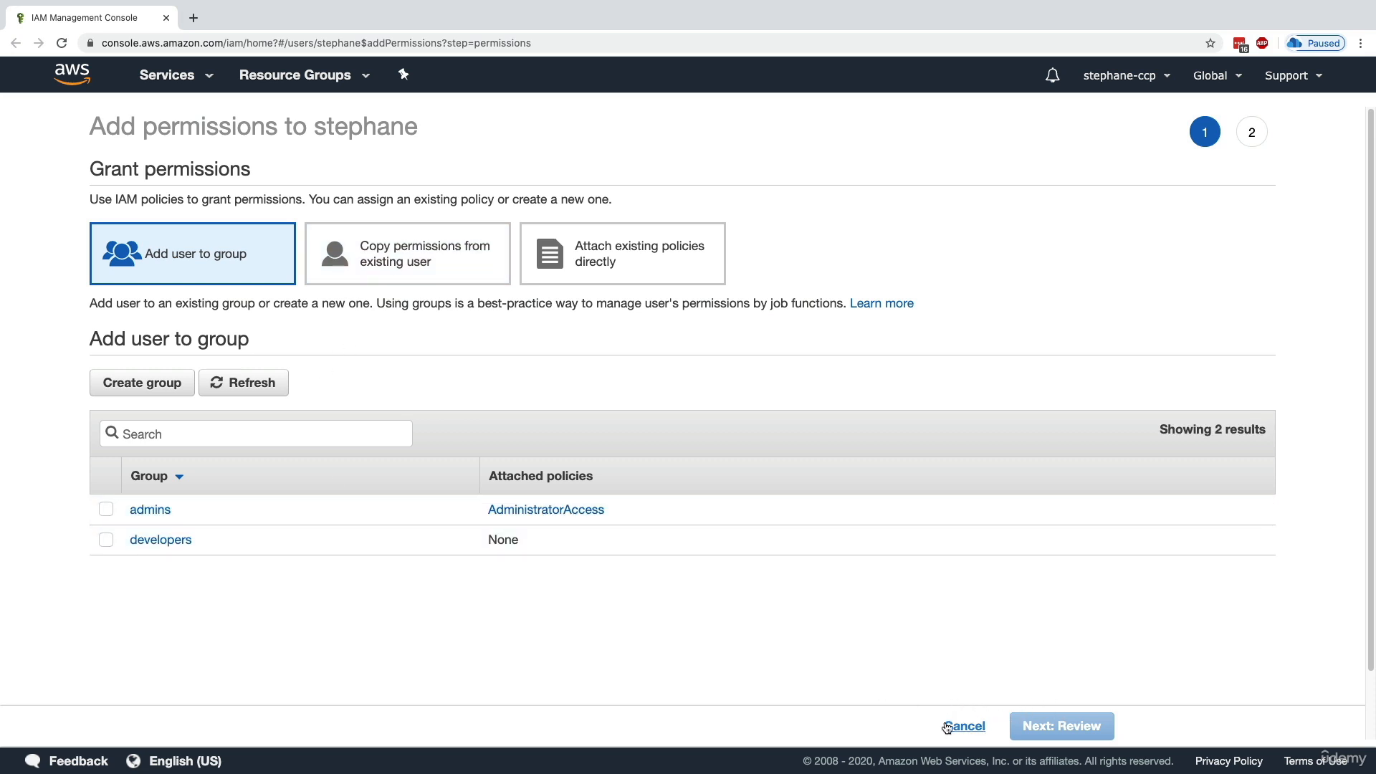